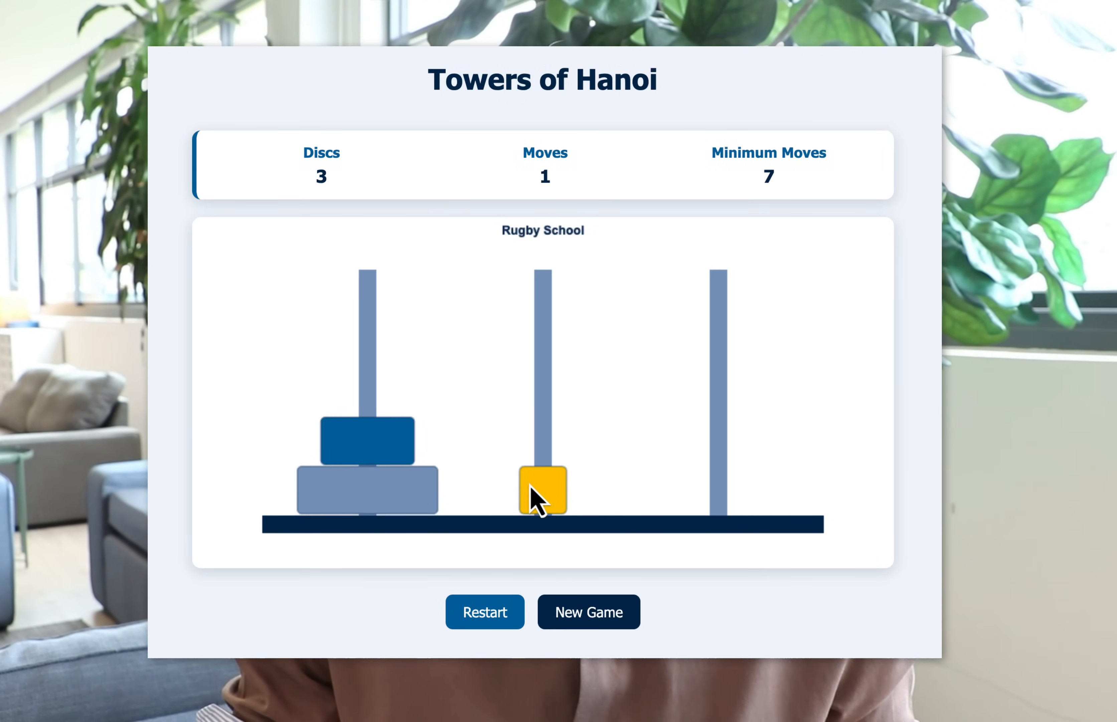
Move two discs between pegs in the finished Rugby School Towers of Hanoi game
left_click(543, 491)
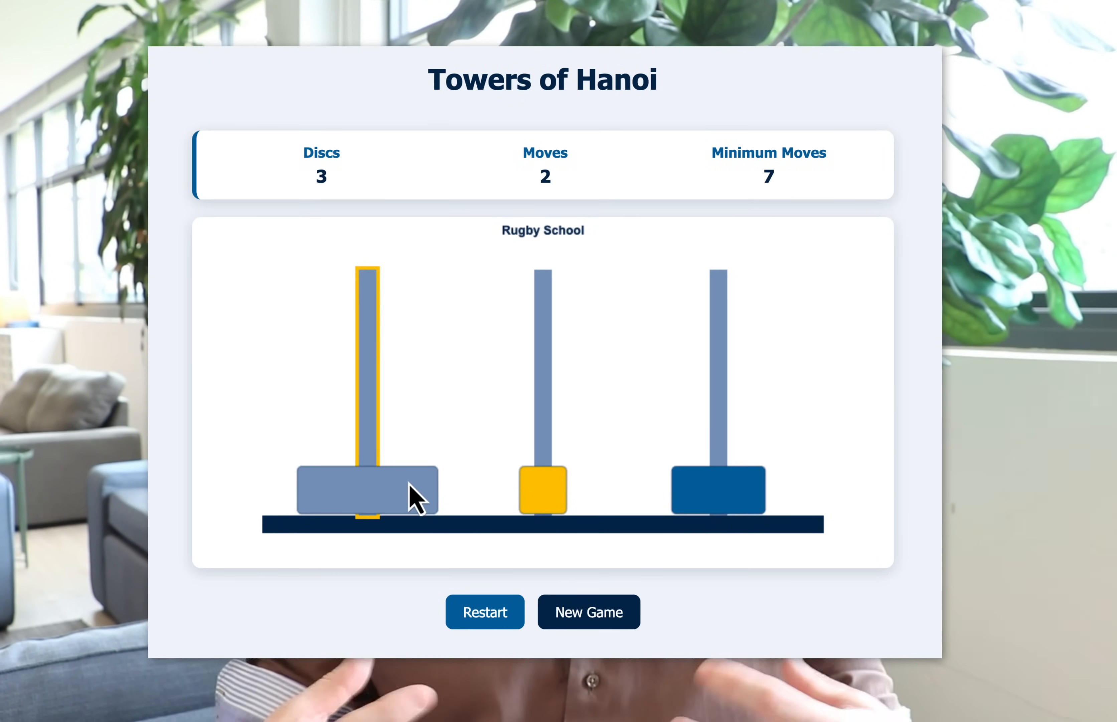
left_click(544, 492)
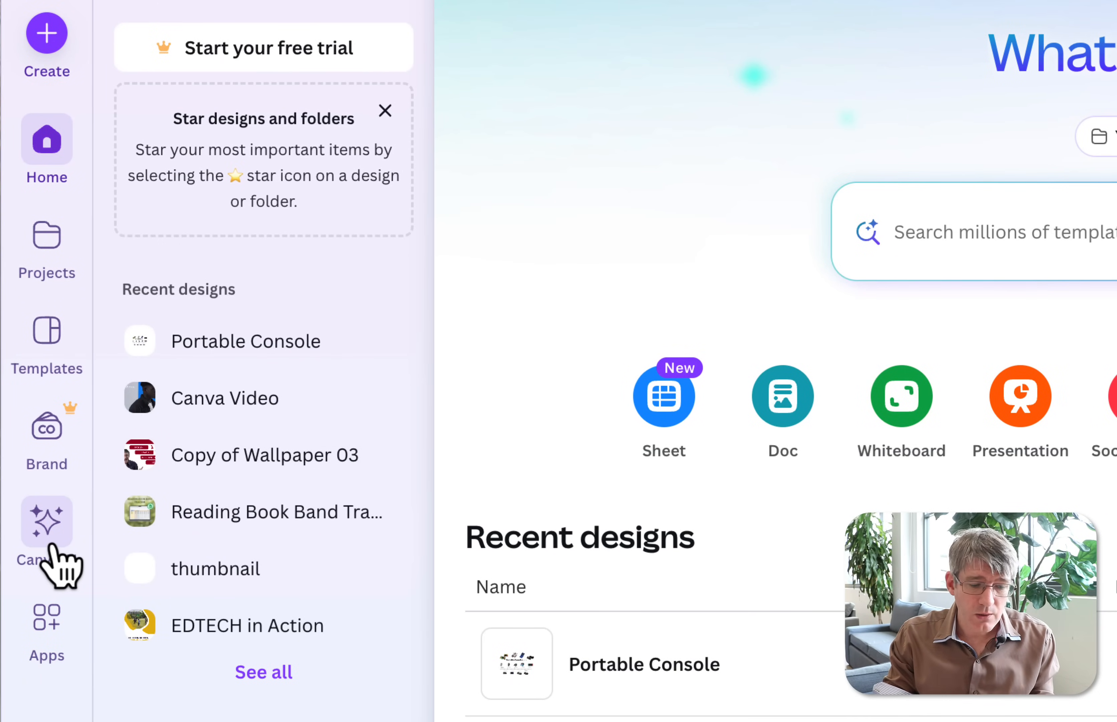
Open the Canva AI assistant from the sidebar with a fresh chat
left_click(46, 519)
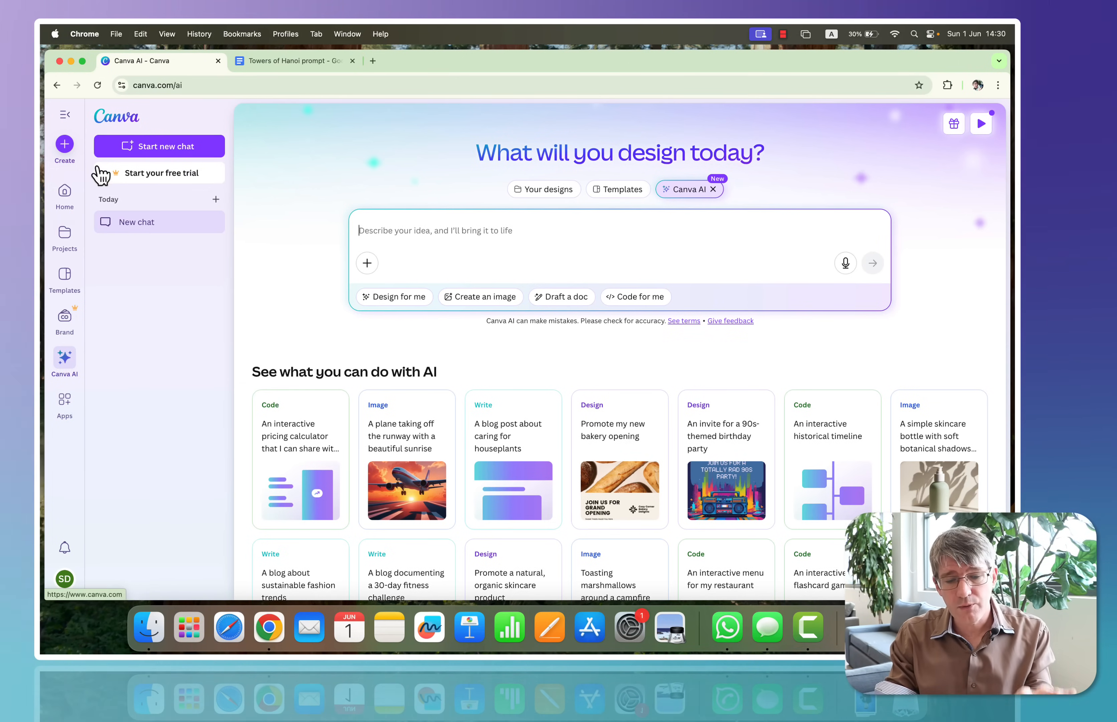
left_click(292, 60)
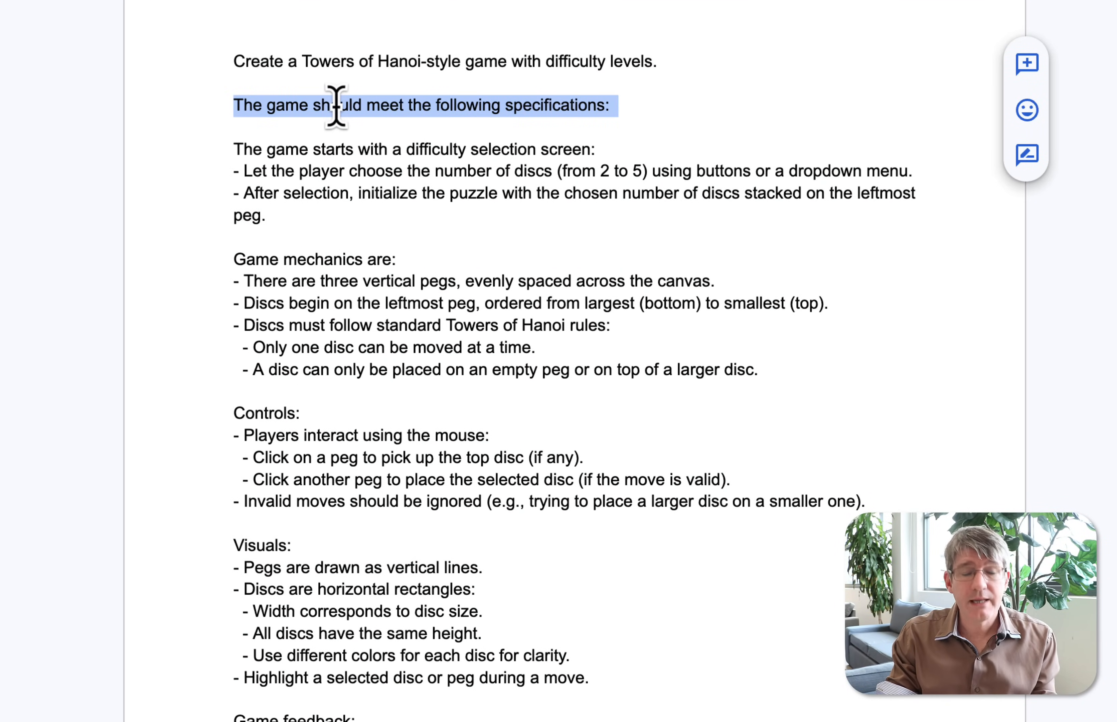
mouse_move(427, 240)
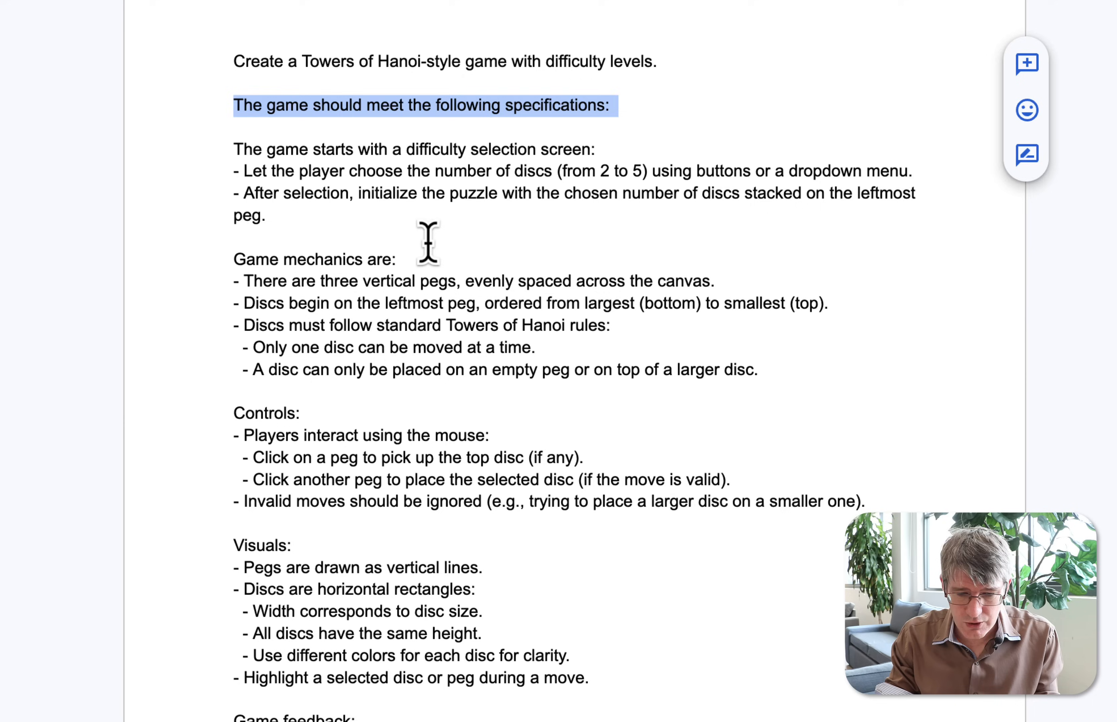
Select the Towers of Hanoi specification text in the Google Doc for copying
scroll("down", 3)
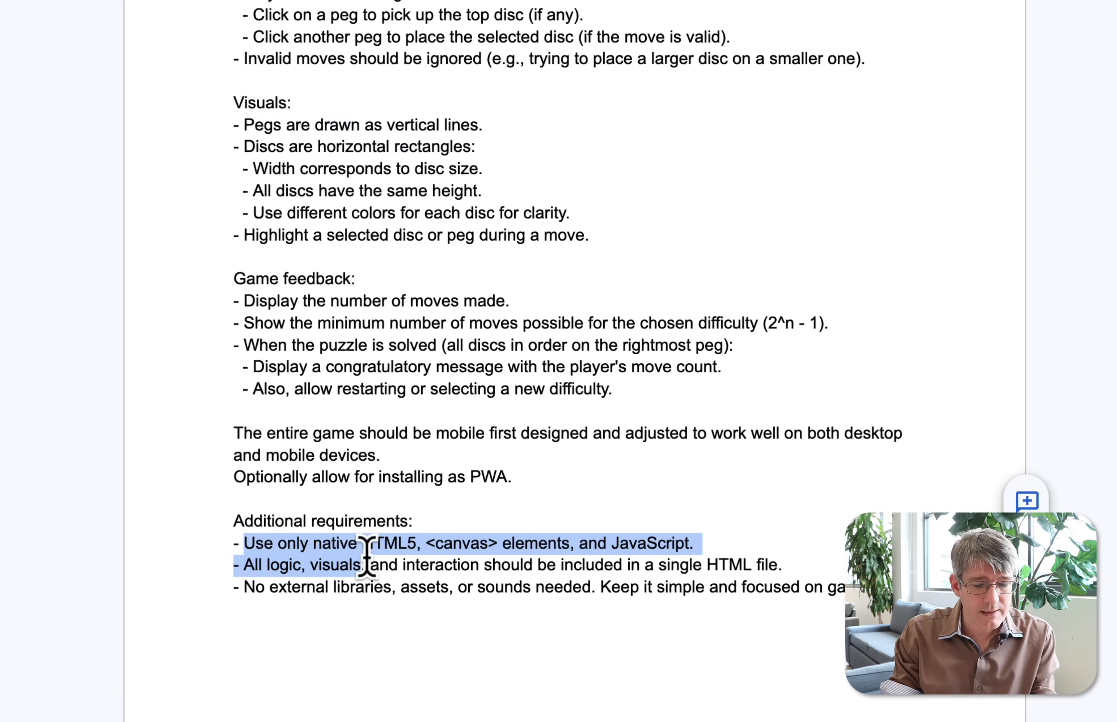
left_click(418, 520)
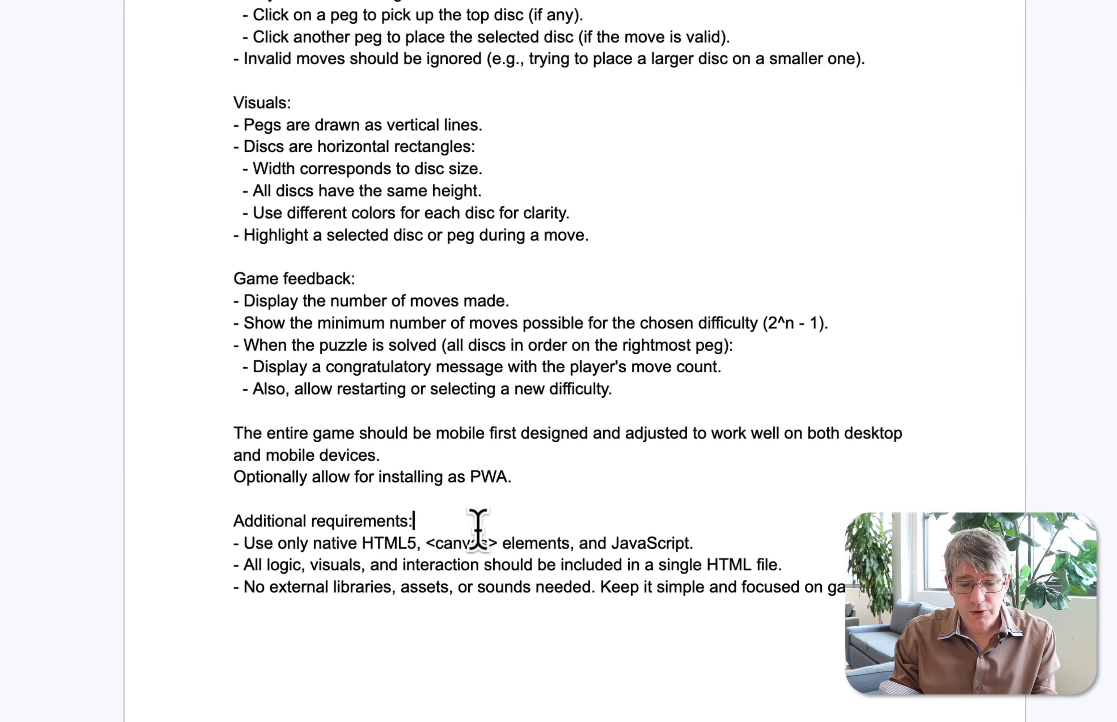
double_click(461, 542)
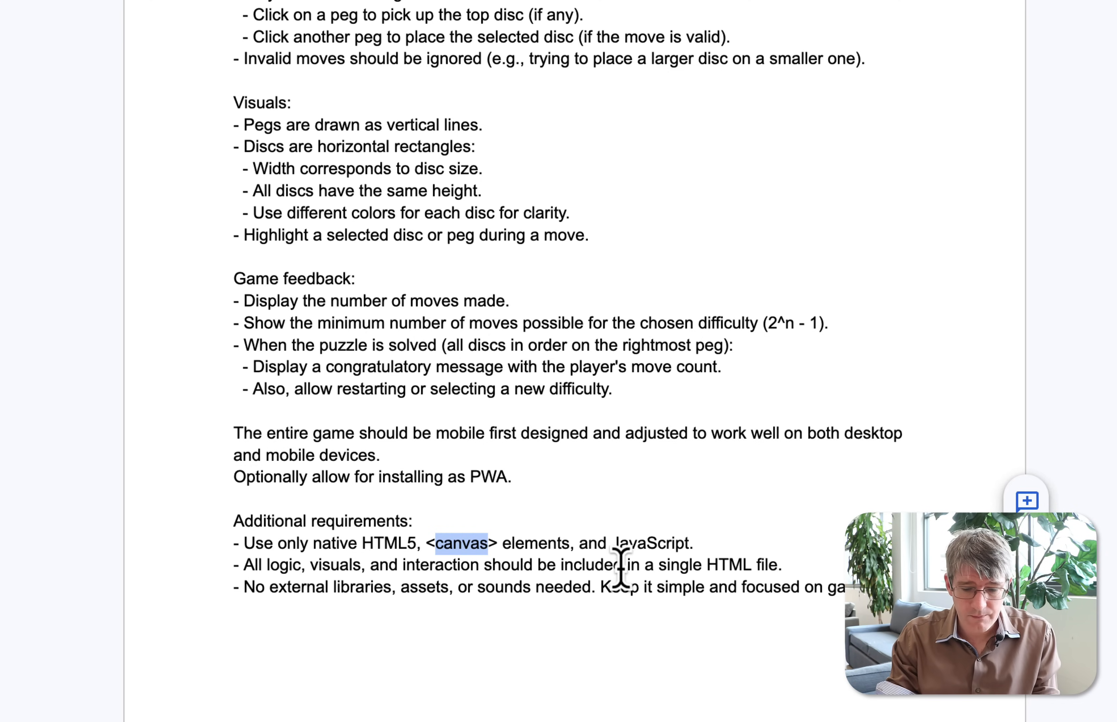
double_click(648, 542)
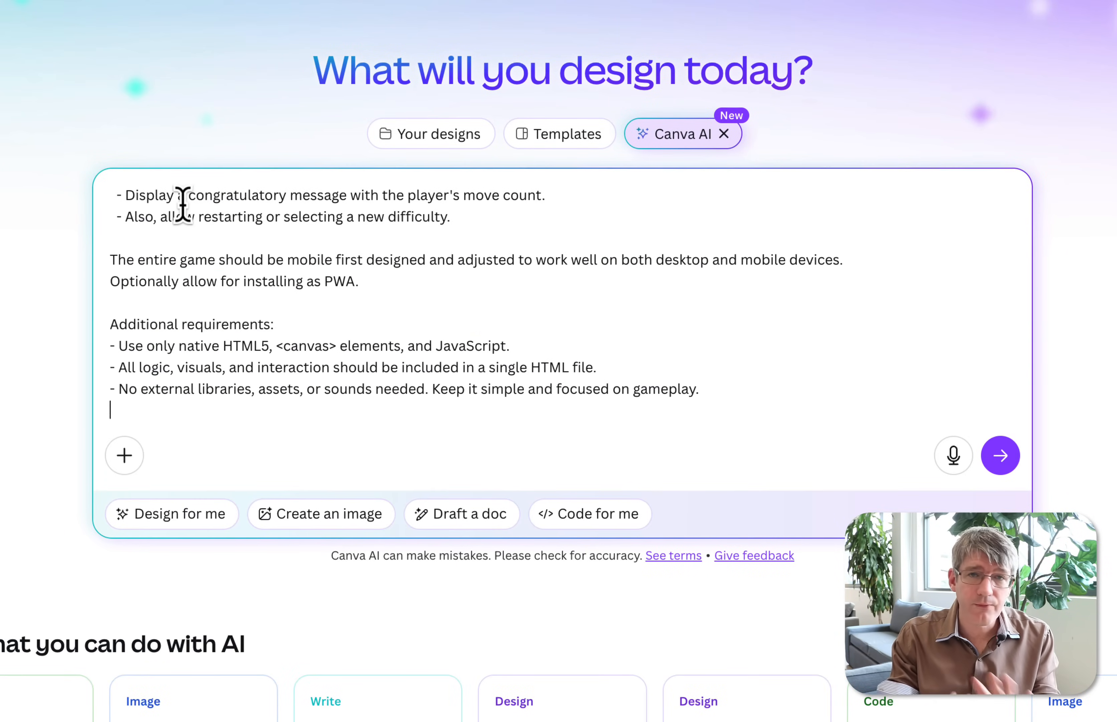
mouse_move(196, 487)
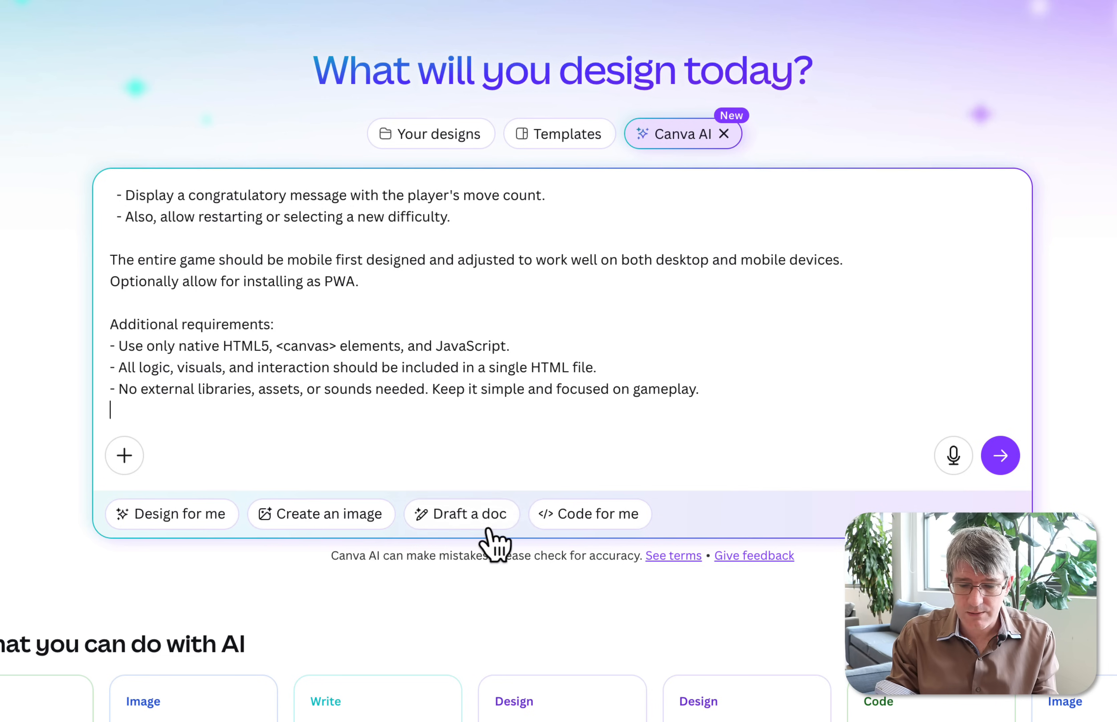
Send the pasted specification to Canva AI in Code for me mode
left_click(589, 514)
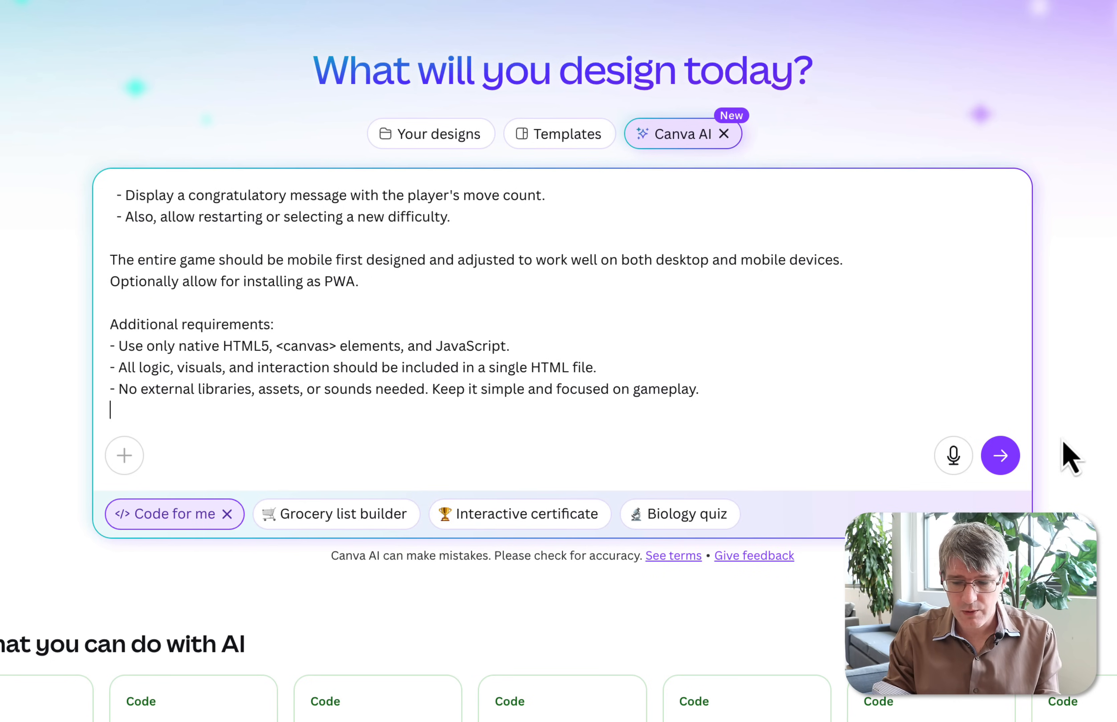
left_click(1000, 455)
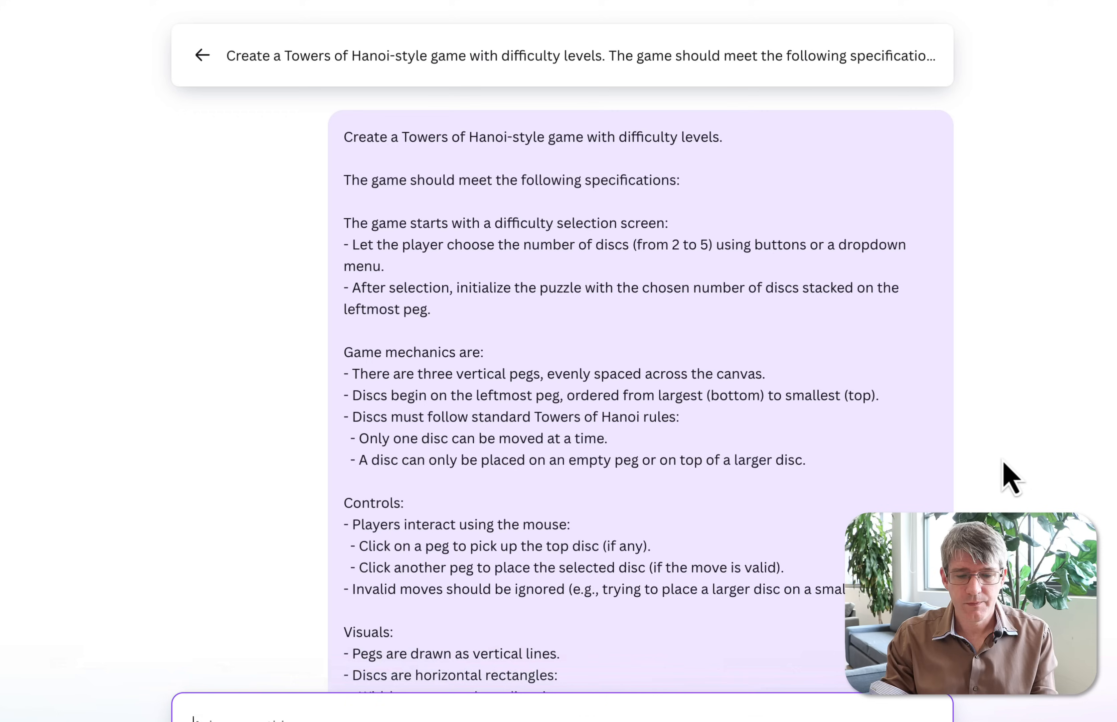
Follow the generated HTML, CSS and JavaScript as Canva Code writes Version 1
scroll("down", 3)
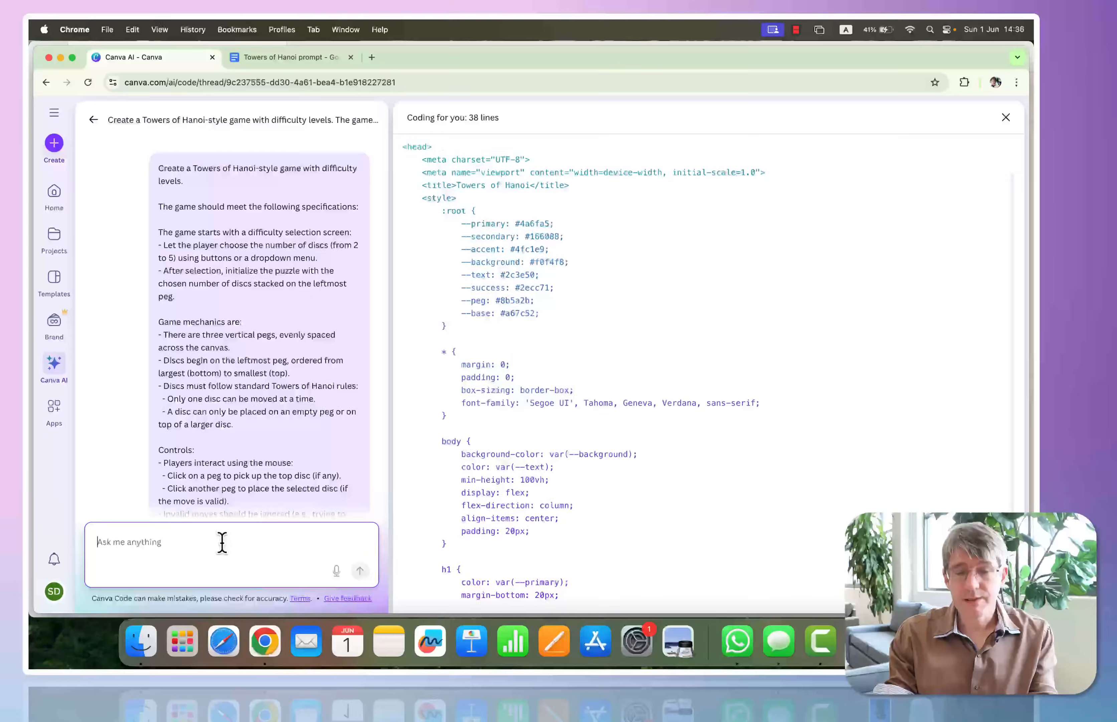
scroll("down", 3)
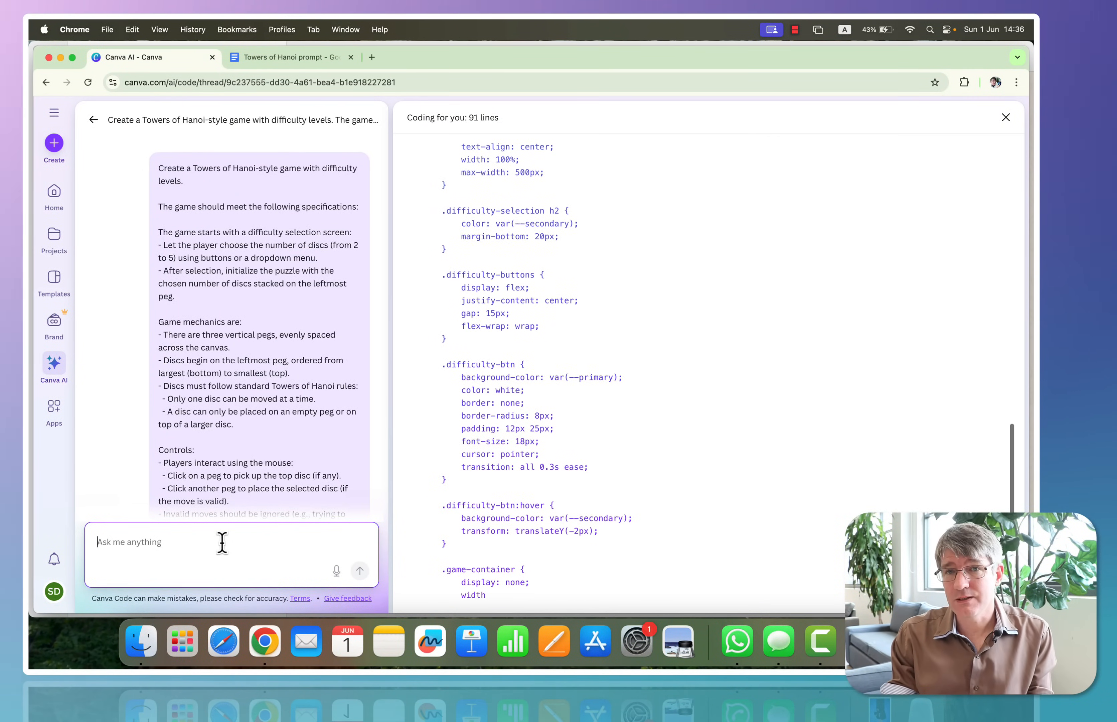
scroll("down", 3)
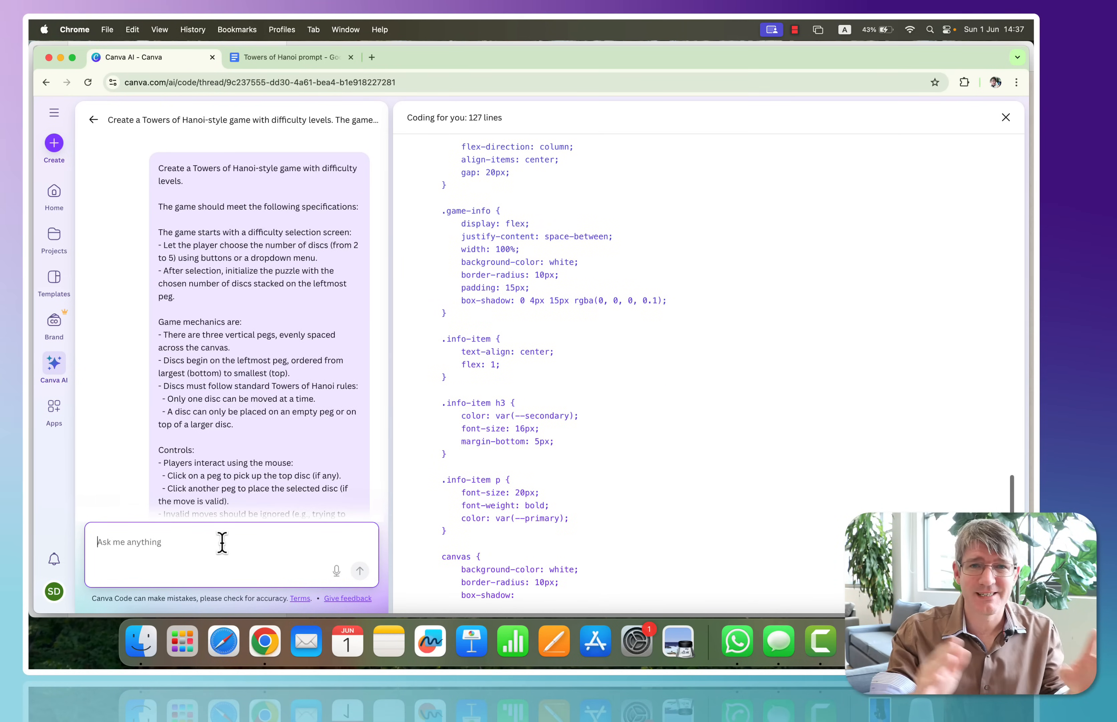
scroll("down", 3)
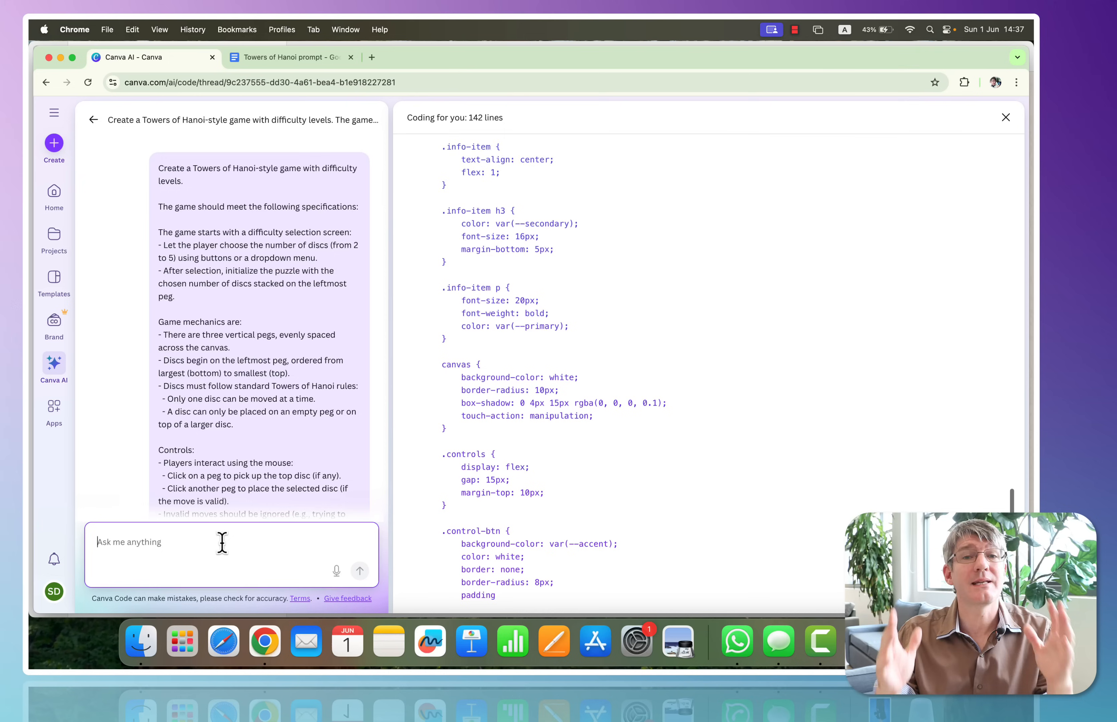
scroll("down", 3)
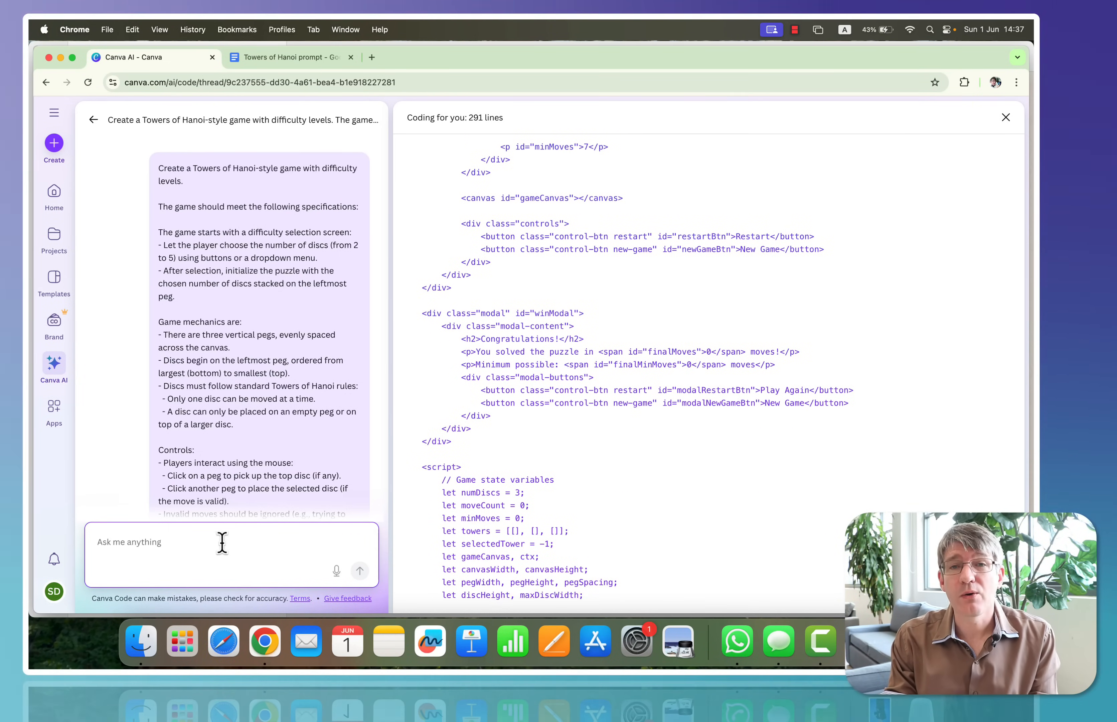
scroll("down", 3)
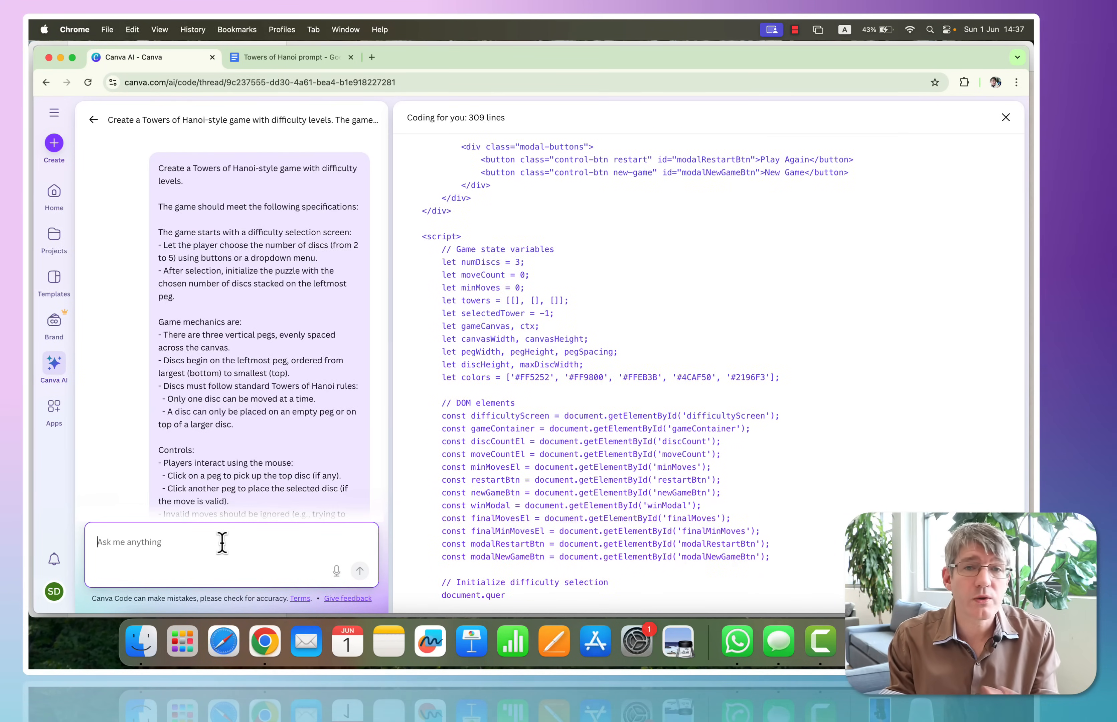
scroll("down", 3)
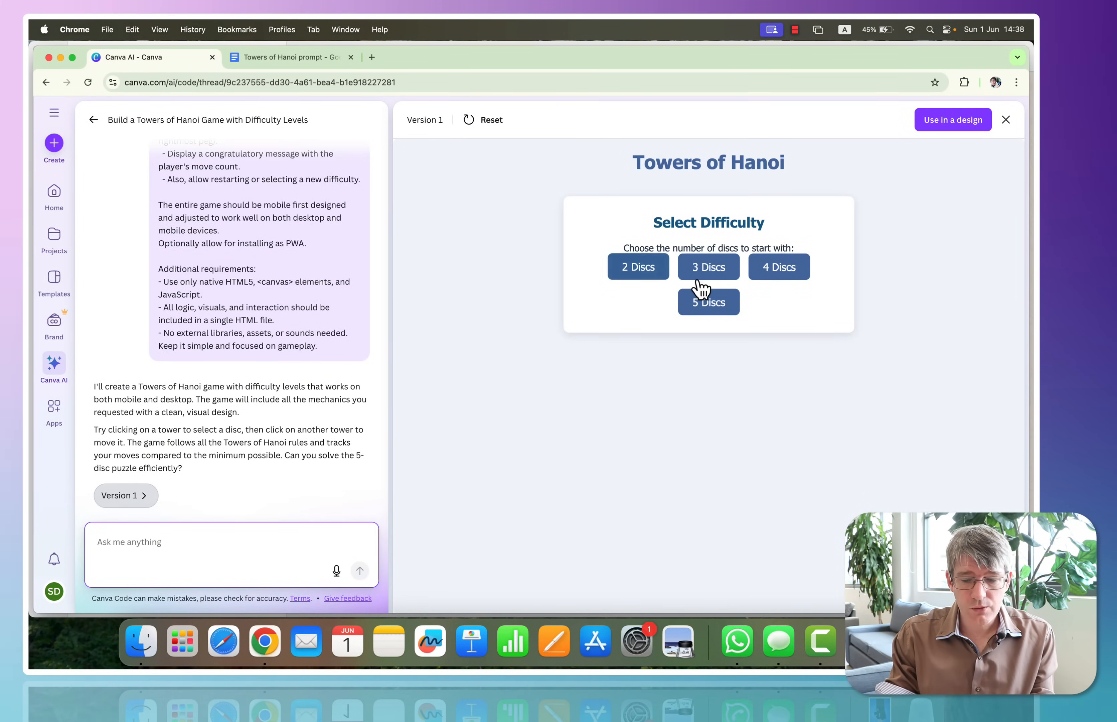
mouse_move(723, 326)
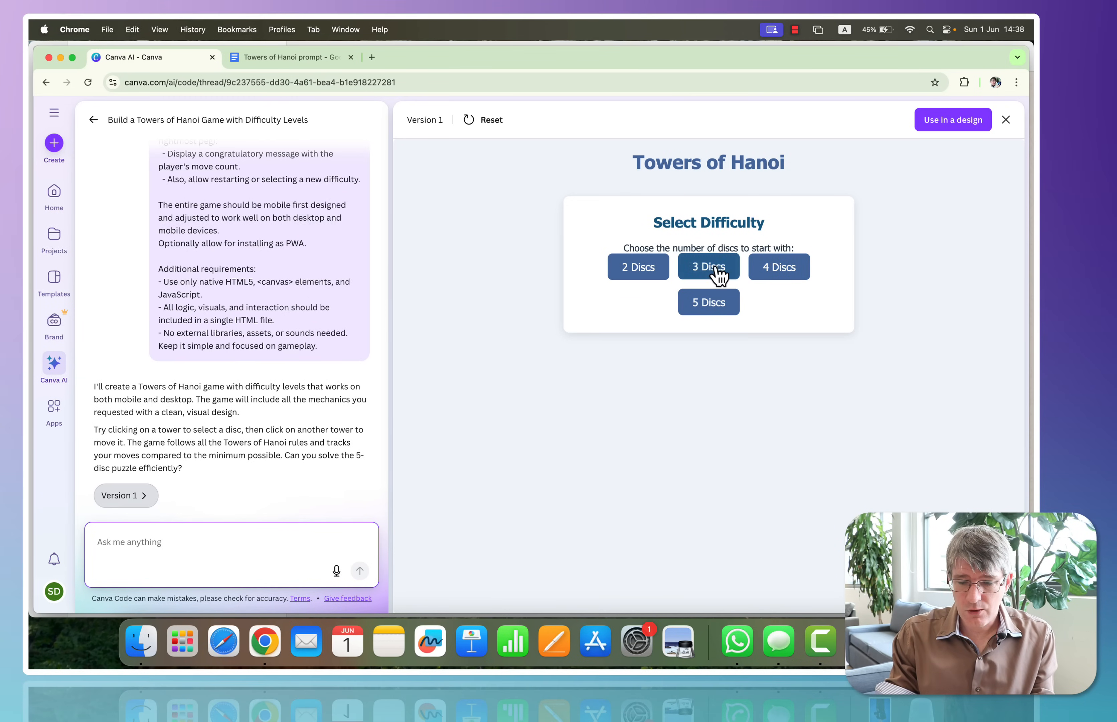
left_click(708, 267)
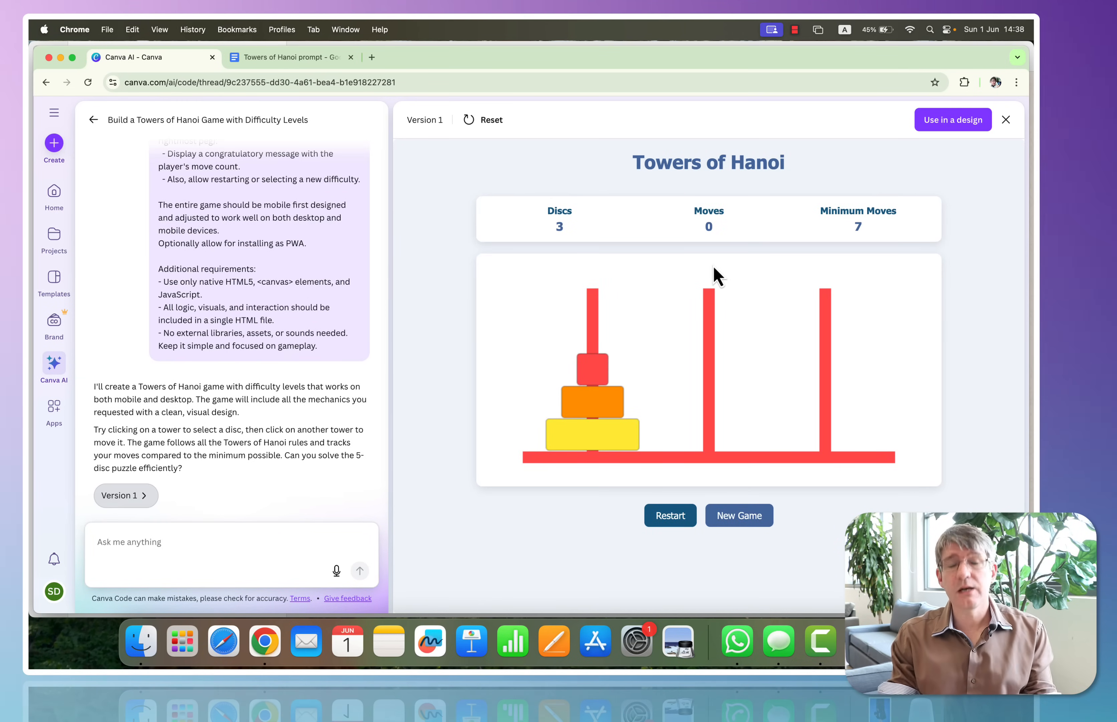
mouse_move(599, 387)
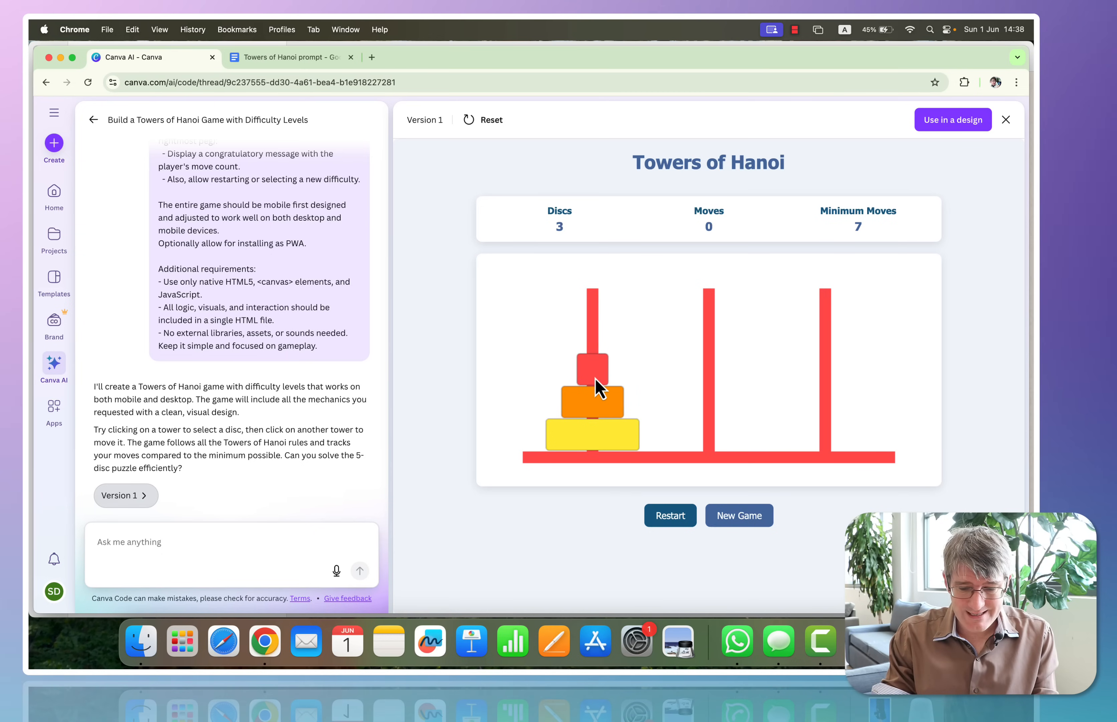
left_click(708, 374)
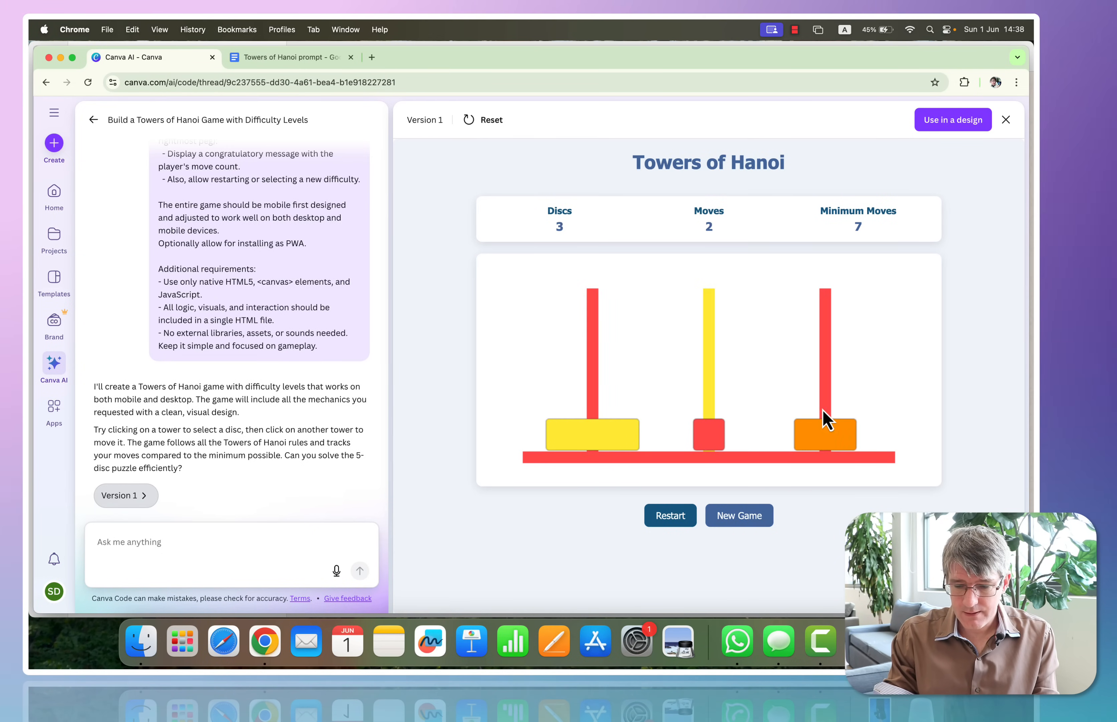
left_click(824, 421)
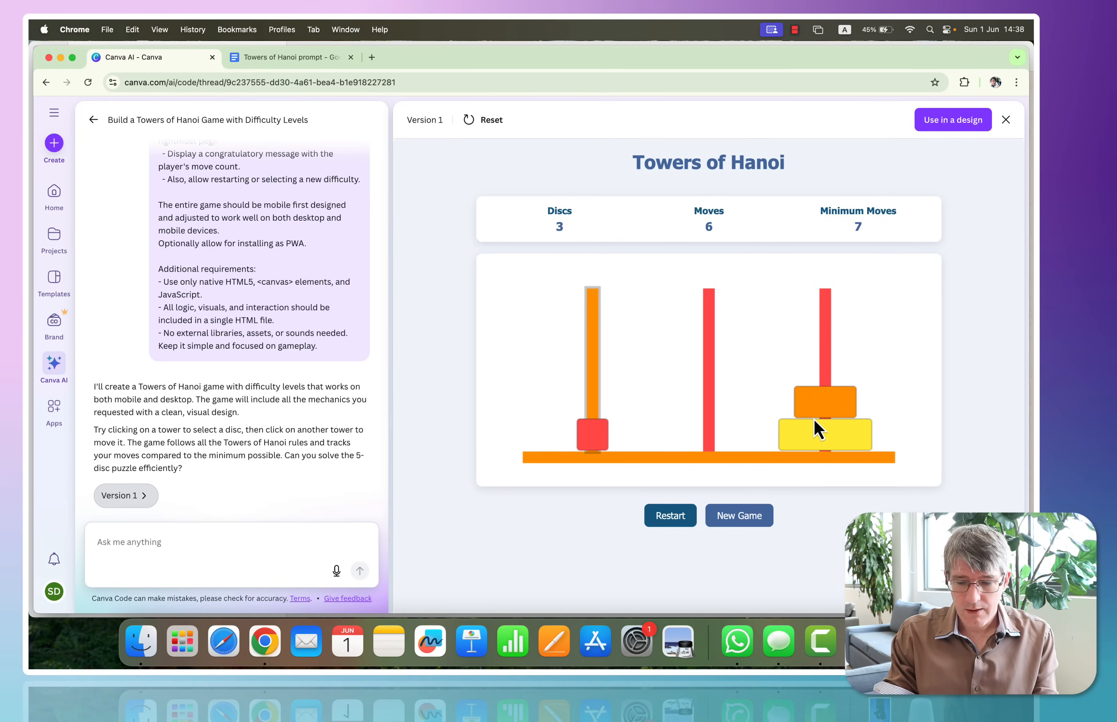
left_click(825, 427)
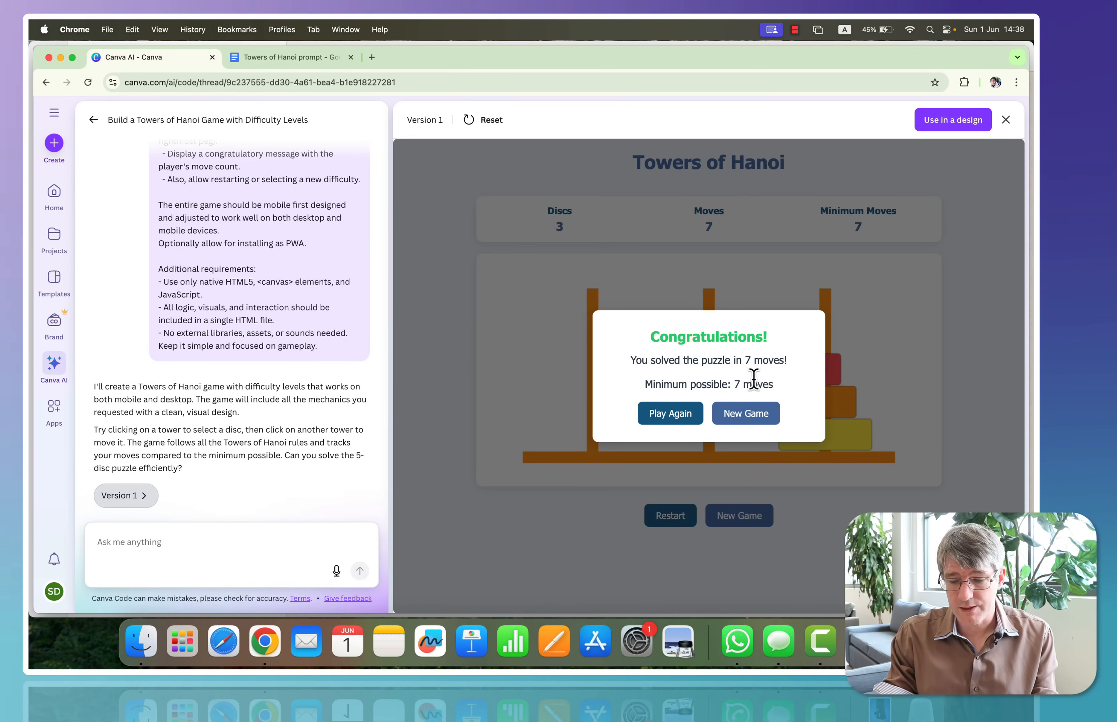
left_click(745, 413)
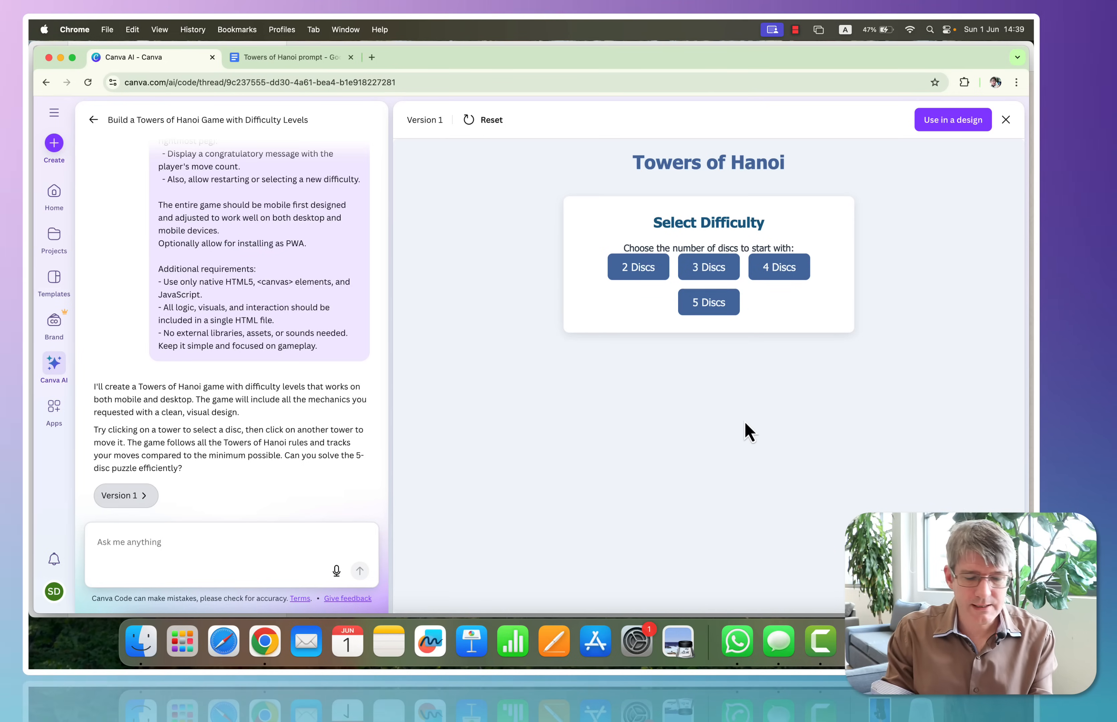
Request school branding with the pasted colour codes, including Cambridge Blue, producing Version 2
type("we")
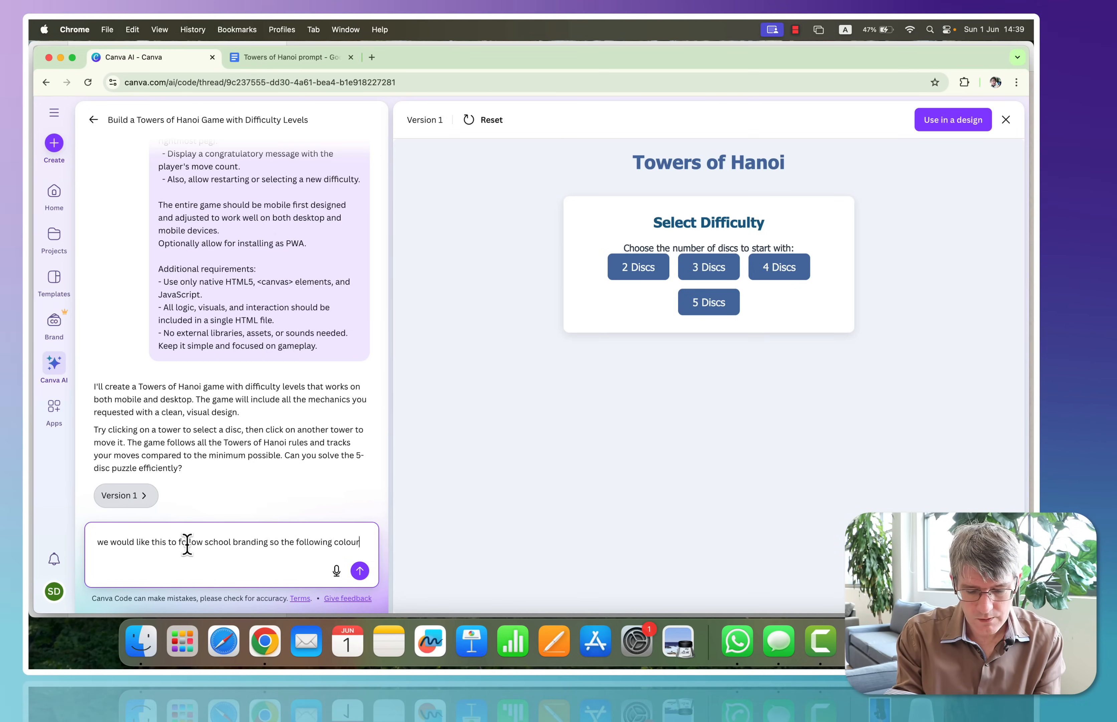
type("s should be used")
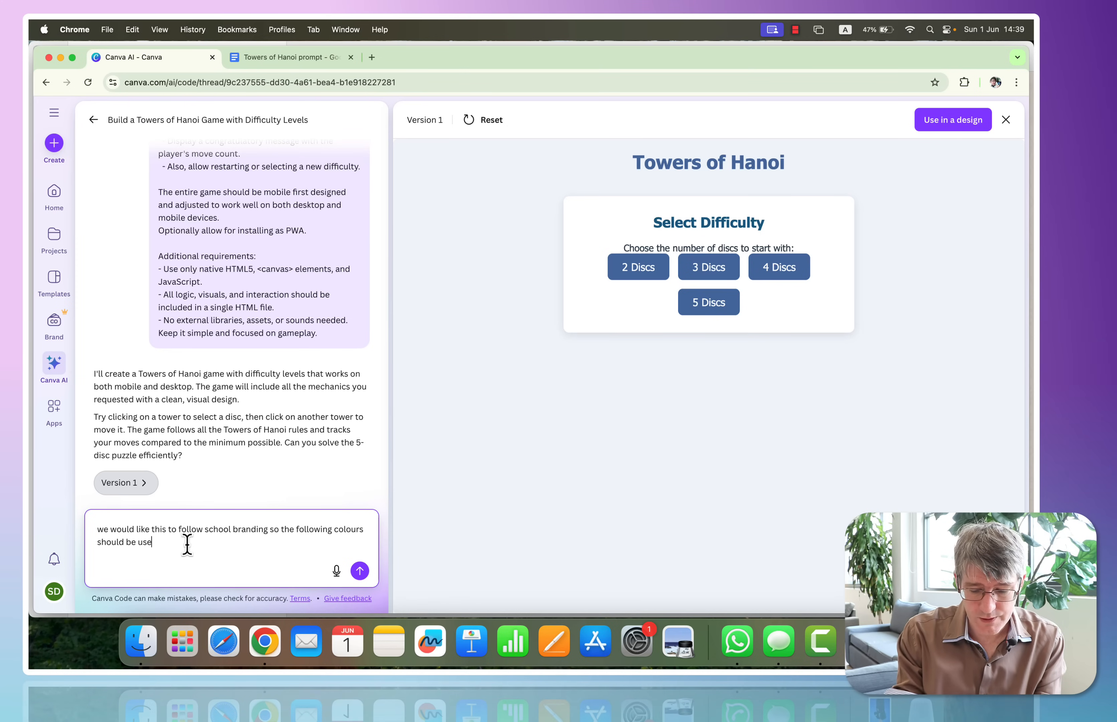
type("d:")
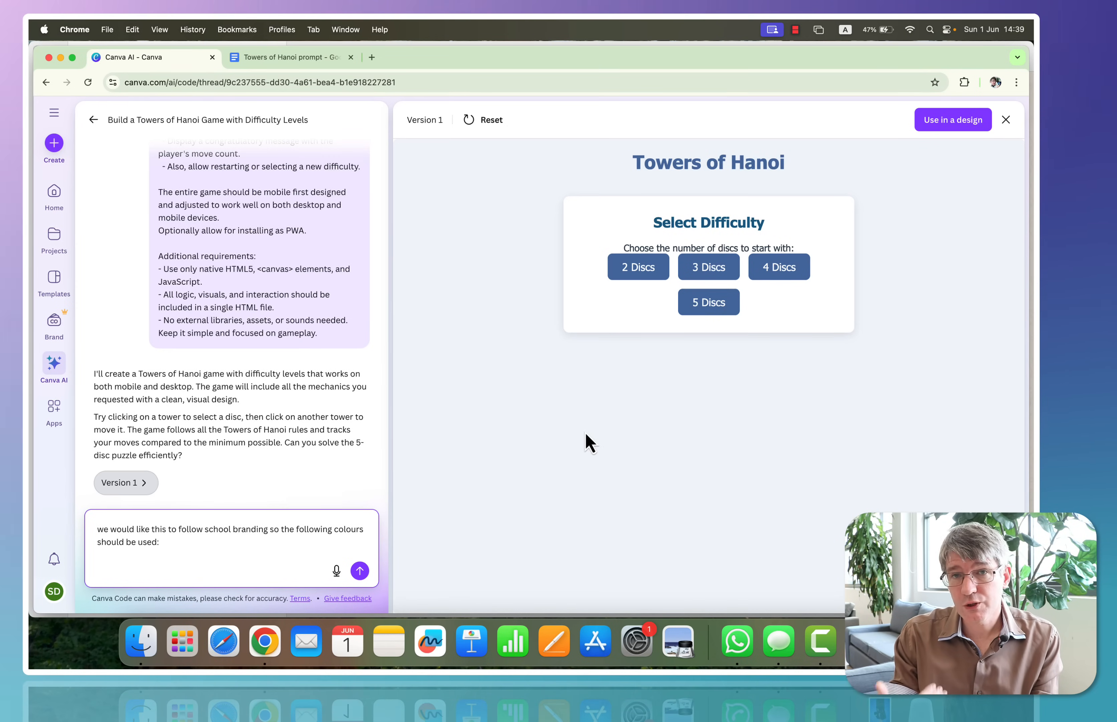
left_click(206, 536)
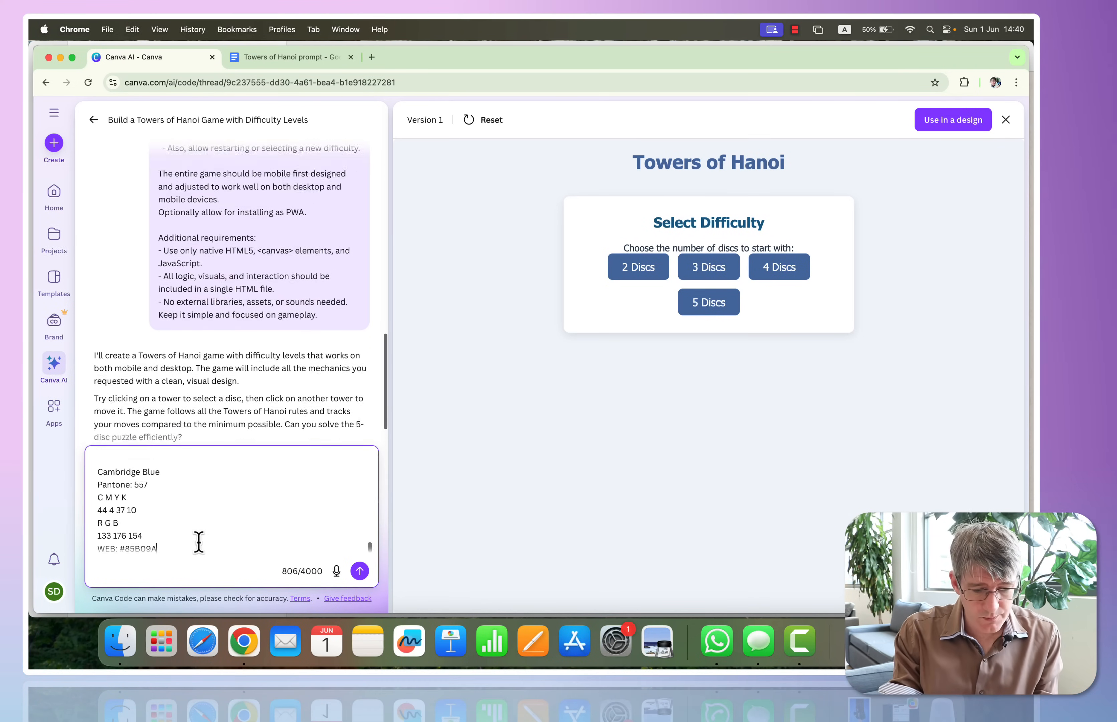
left_click(359, 570)
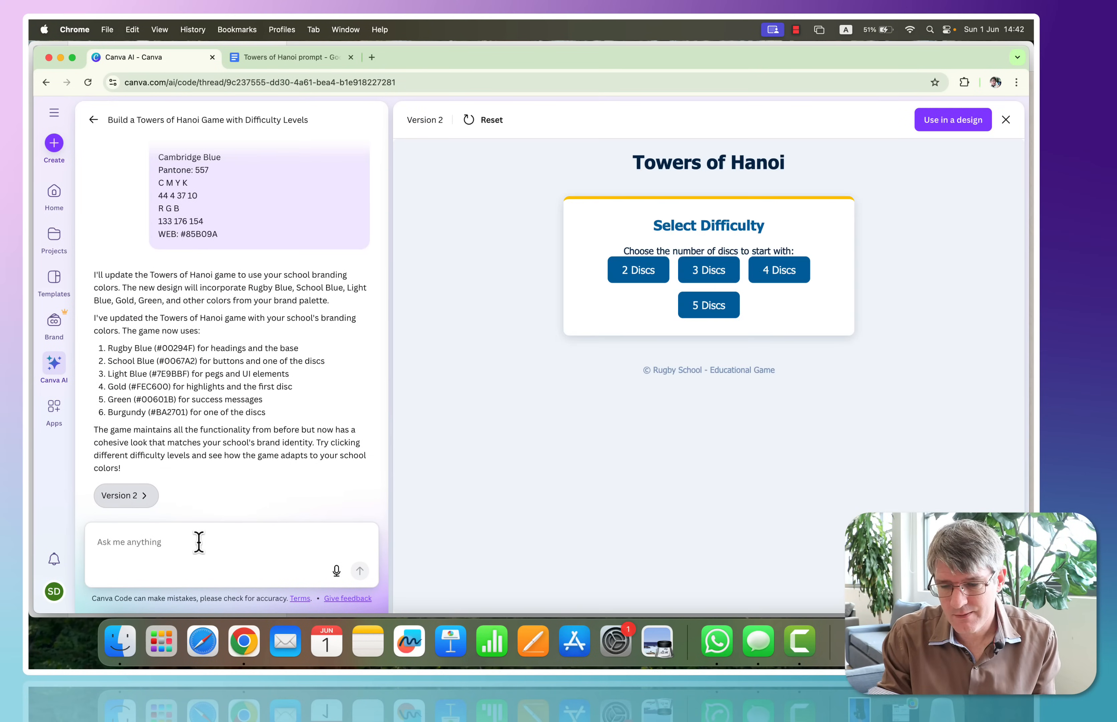
mouse_move(373, 619)
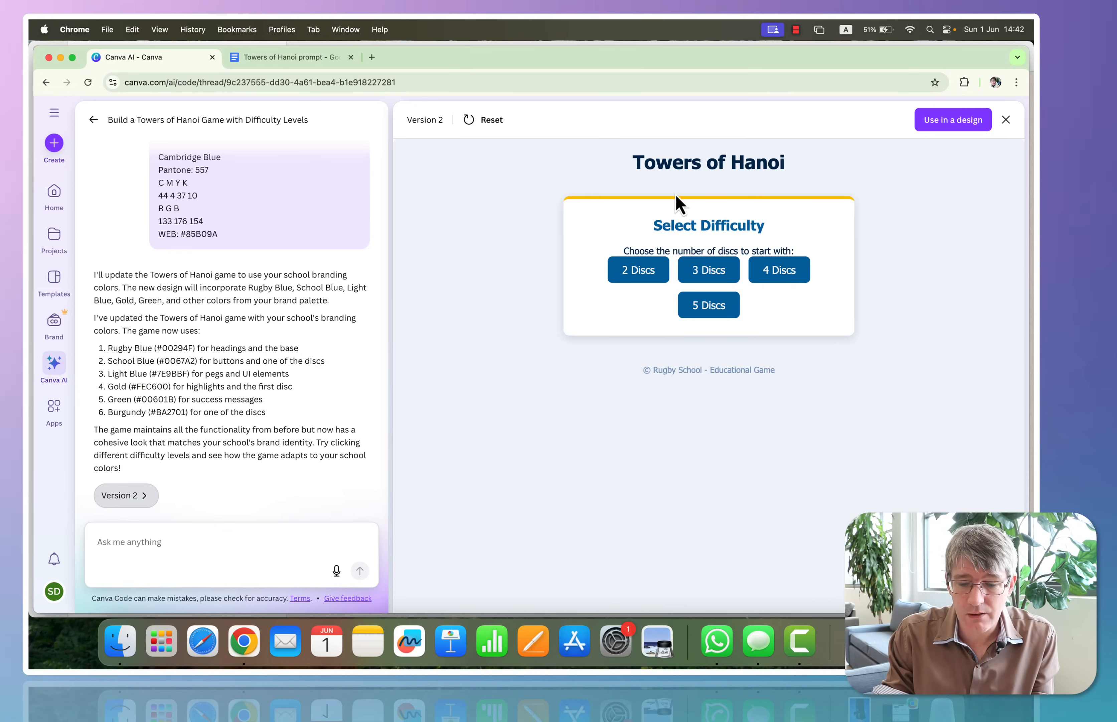
Start a 5-disc game in Version 2 to check the school-coloured discs
left_click(709, 269)
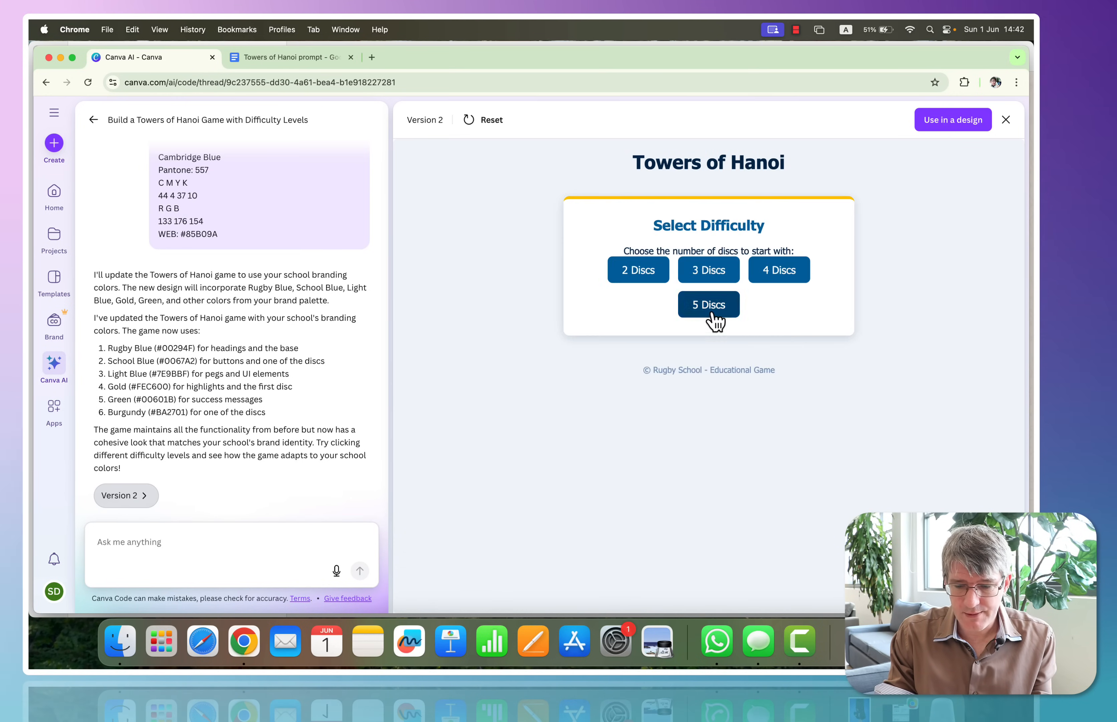
left_click(708, 304)
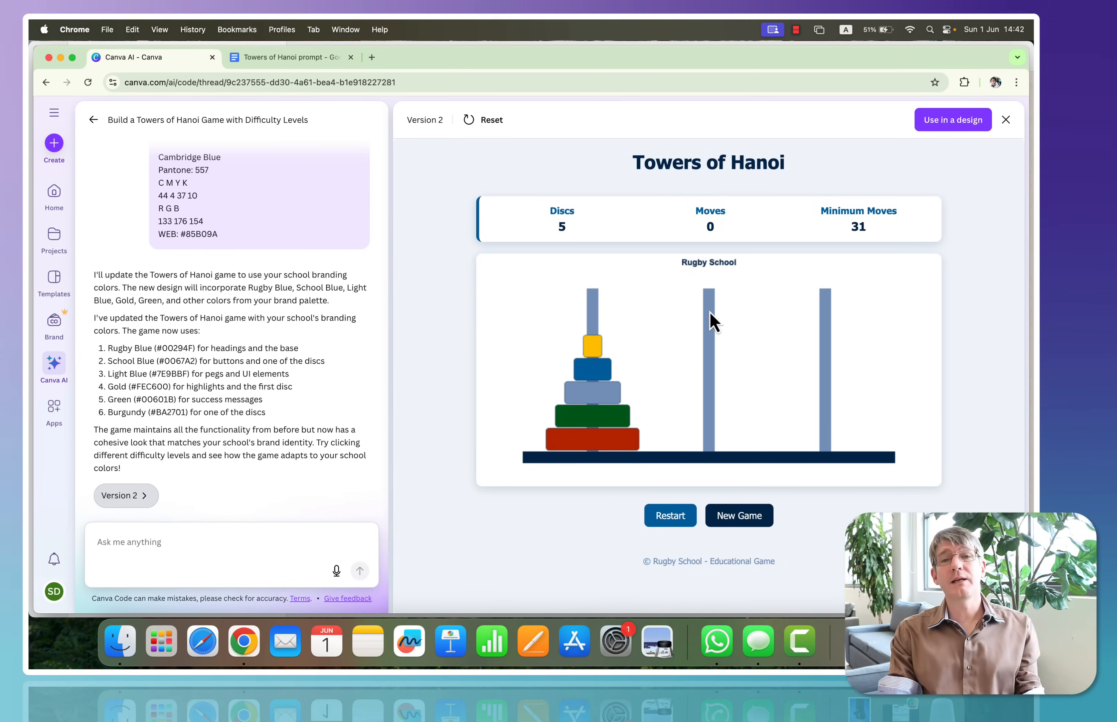
mouse_move(677, 513)
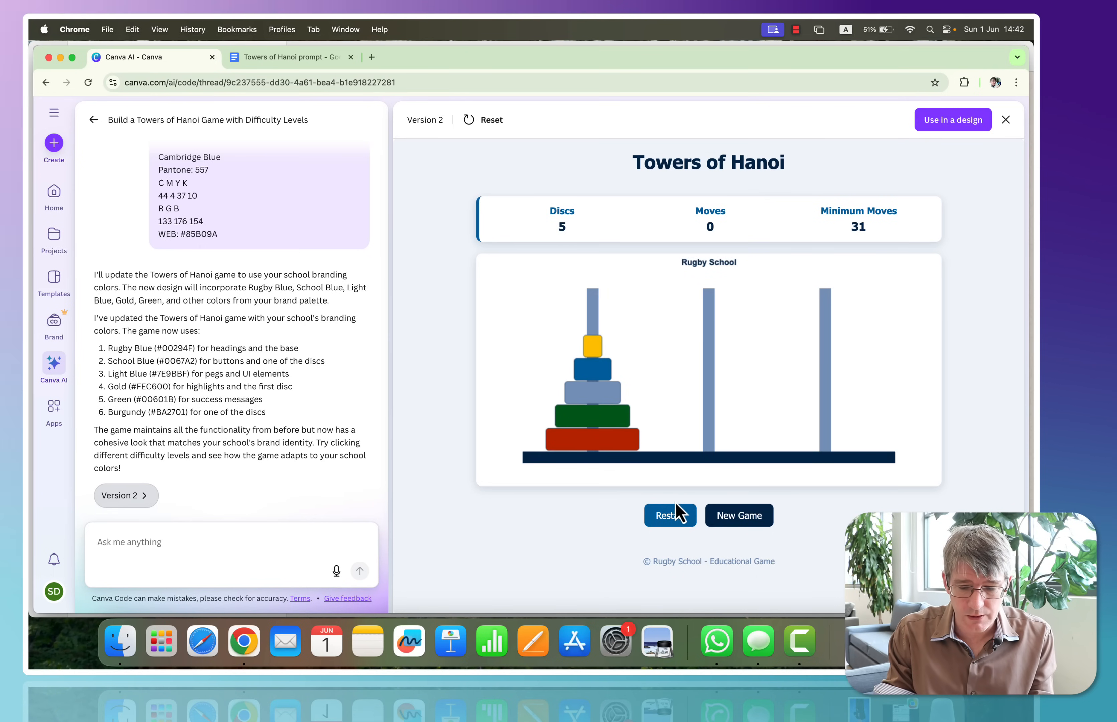
mouse_move(776, 461)
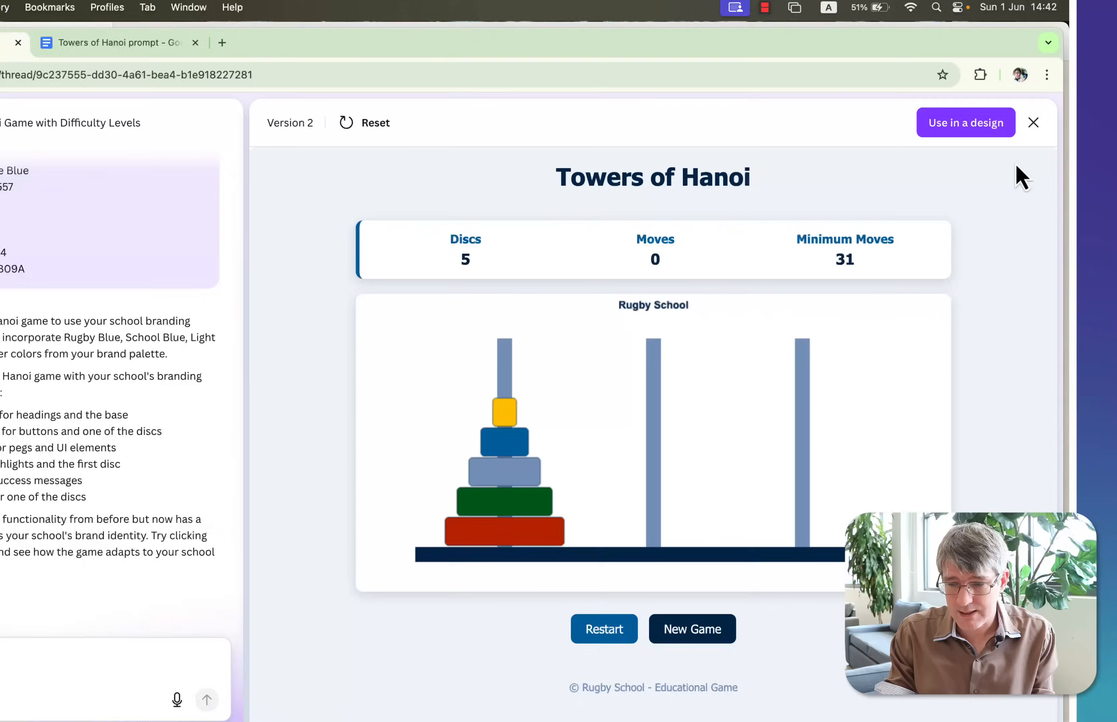
Place the Version 2 game into a new Canva Websites design via Use in a design
left_click(966, 122)
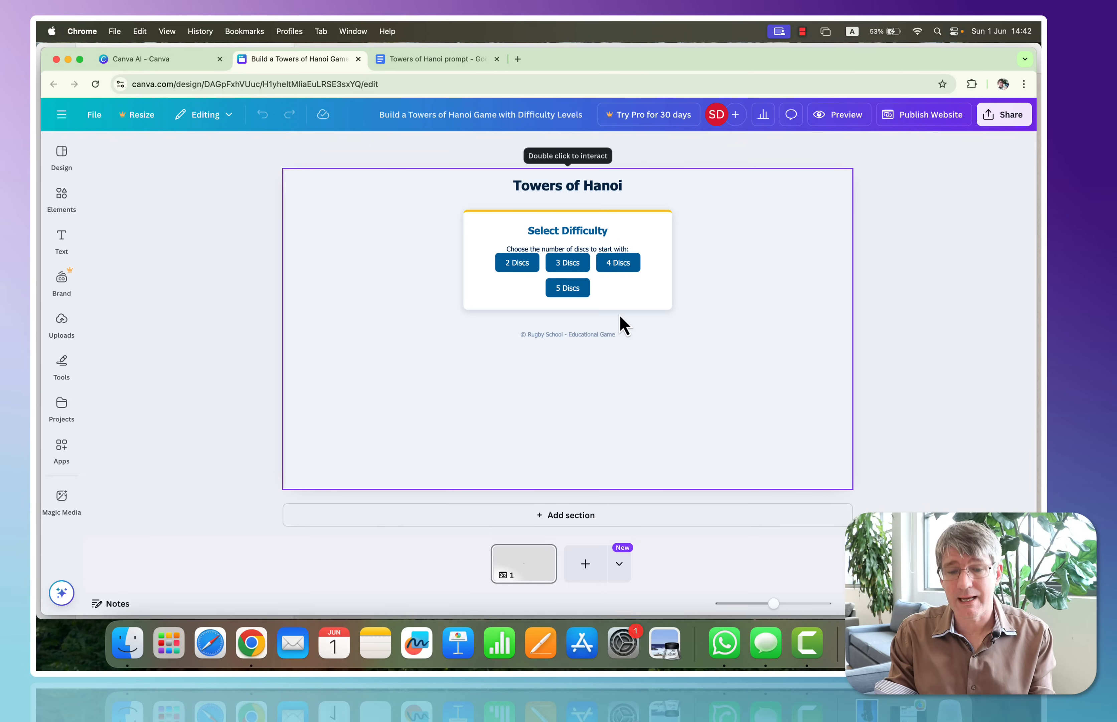
mouse_move(576, 354)
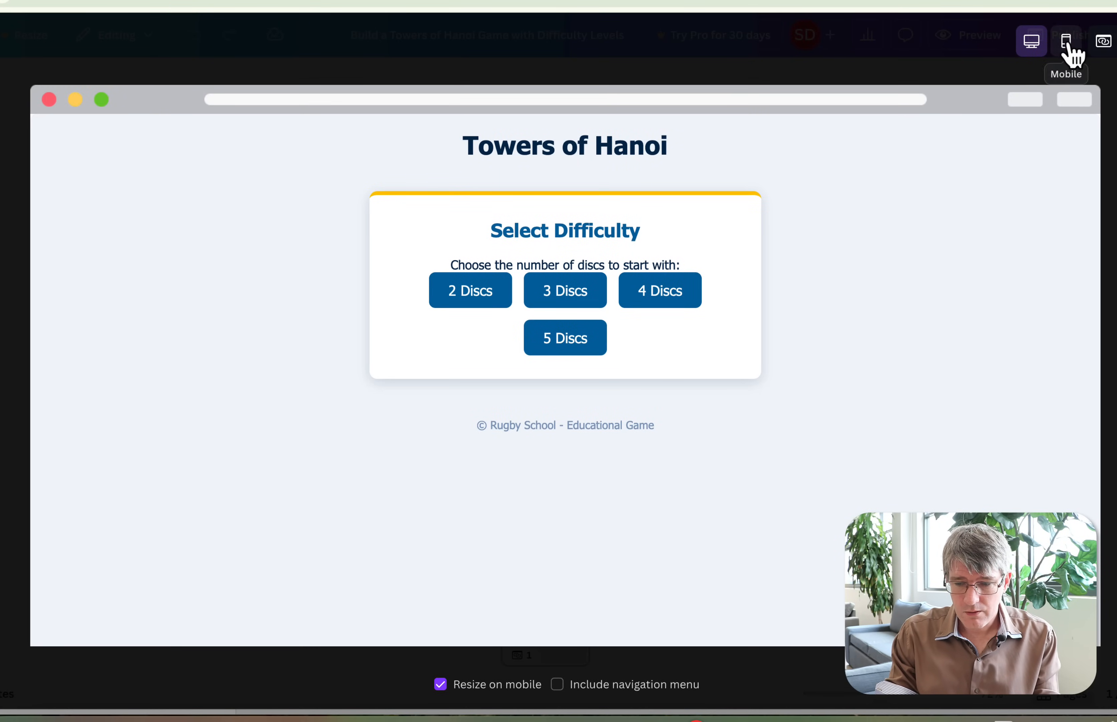
Preview the game at mobile and desktop sizes and start a game in the phone view
left_click(1067, 40)
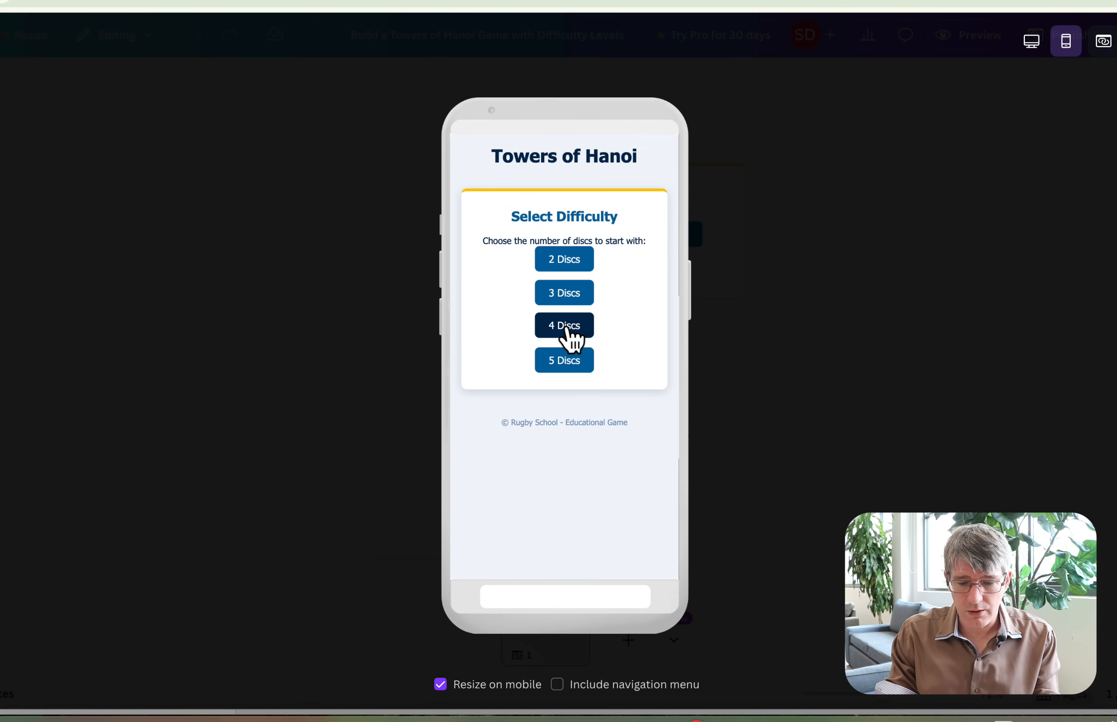
left_click(564, 324)
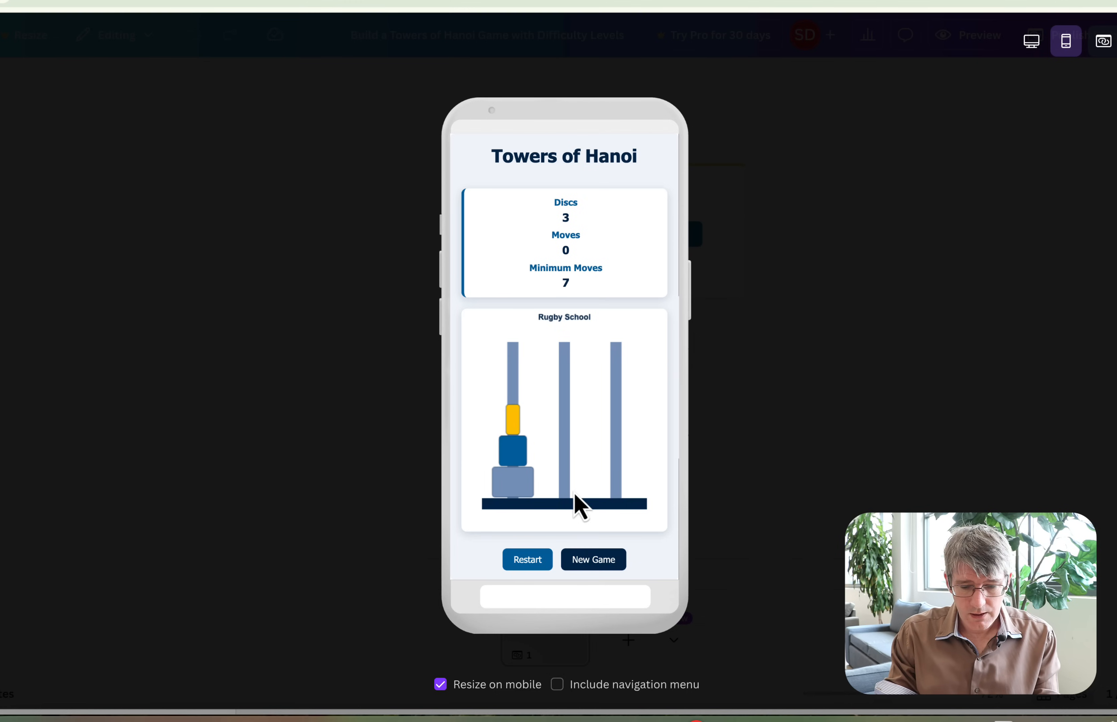
left_click(592, 559)
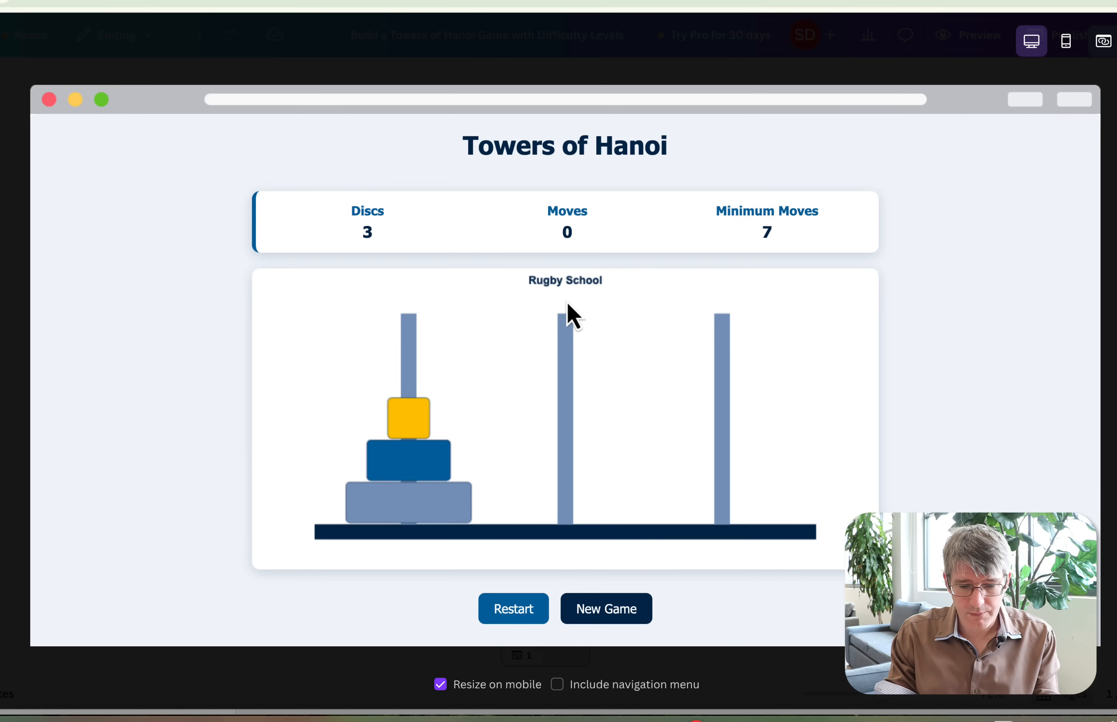
left_click(1066, 40)
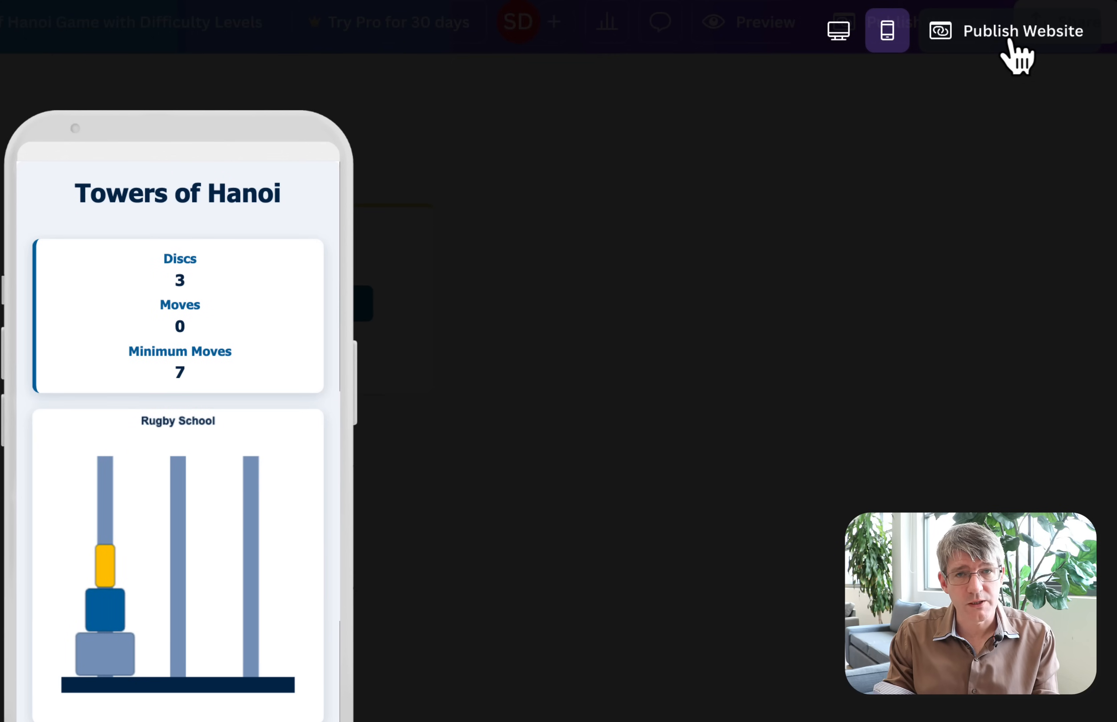
Begin publishing the website, reaching the site address panel
left_click(269, 689)
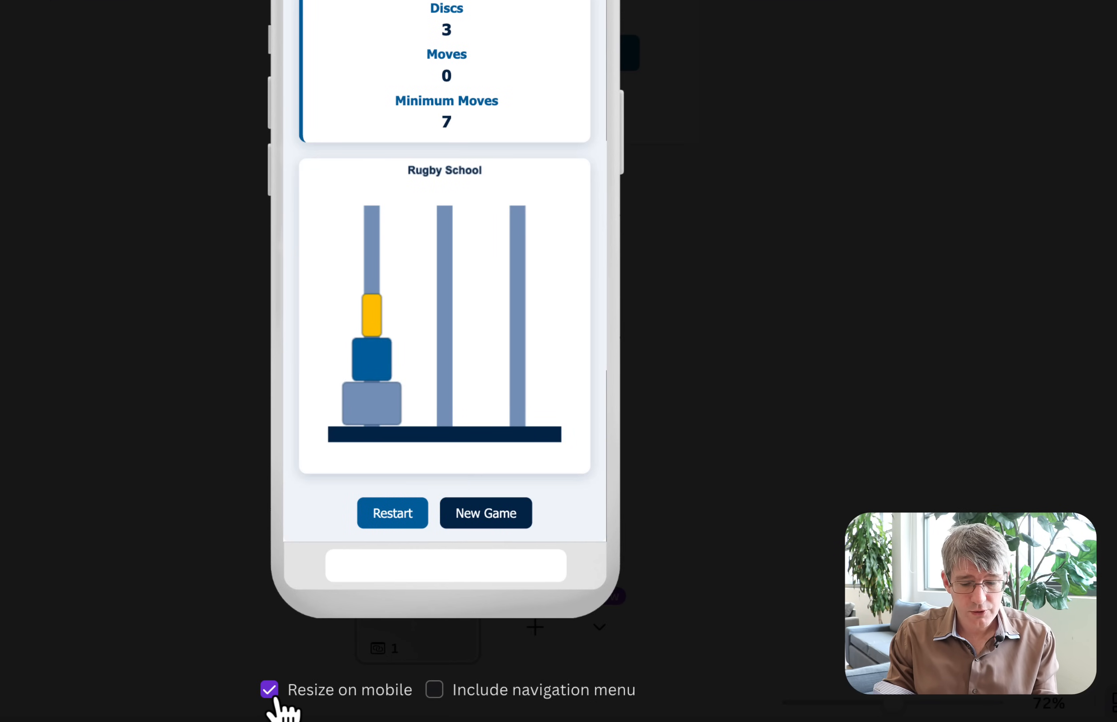
left_click(434, 689)
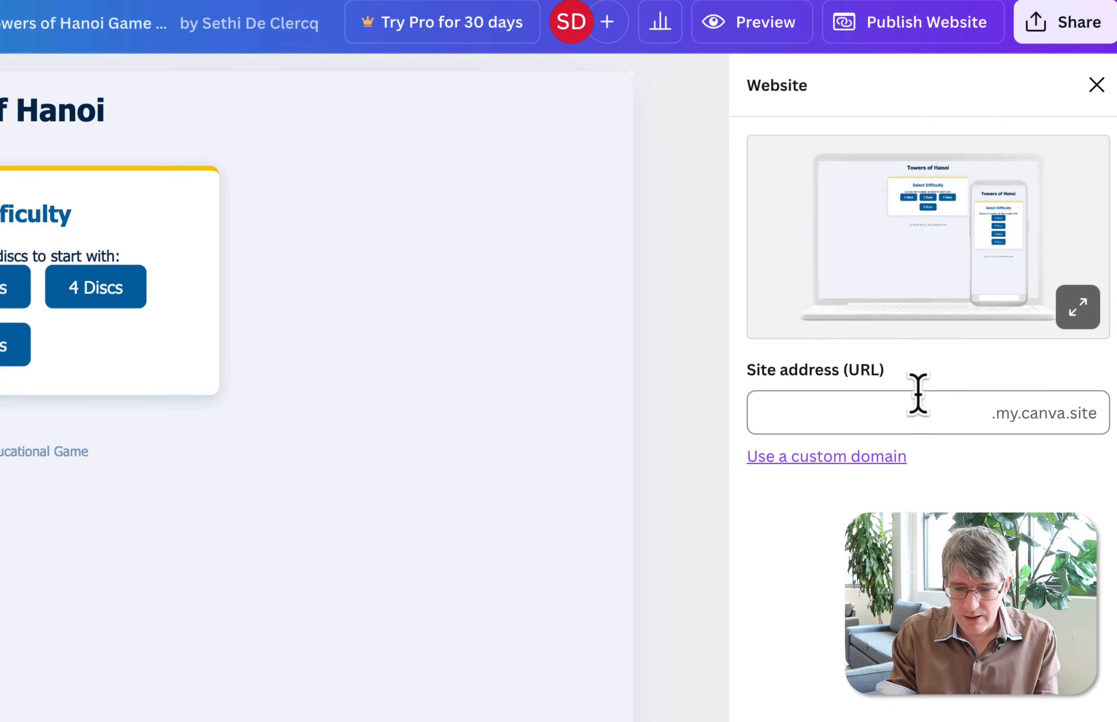
Enter the site address towerofhanoidemo and show the custom domain options
left_click(926, 411)
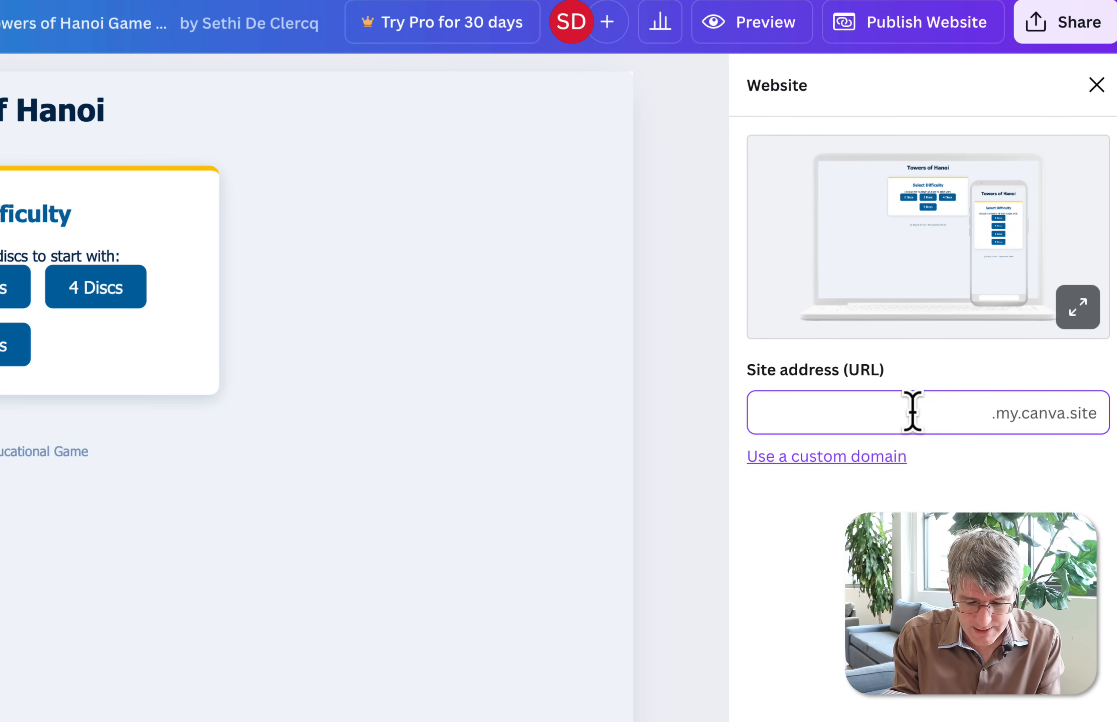
type("towerofhanoi")
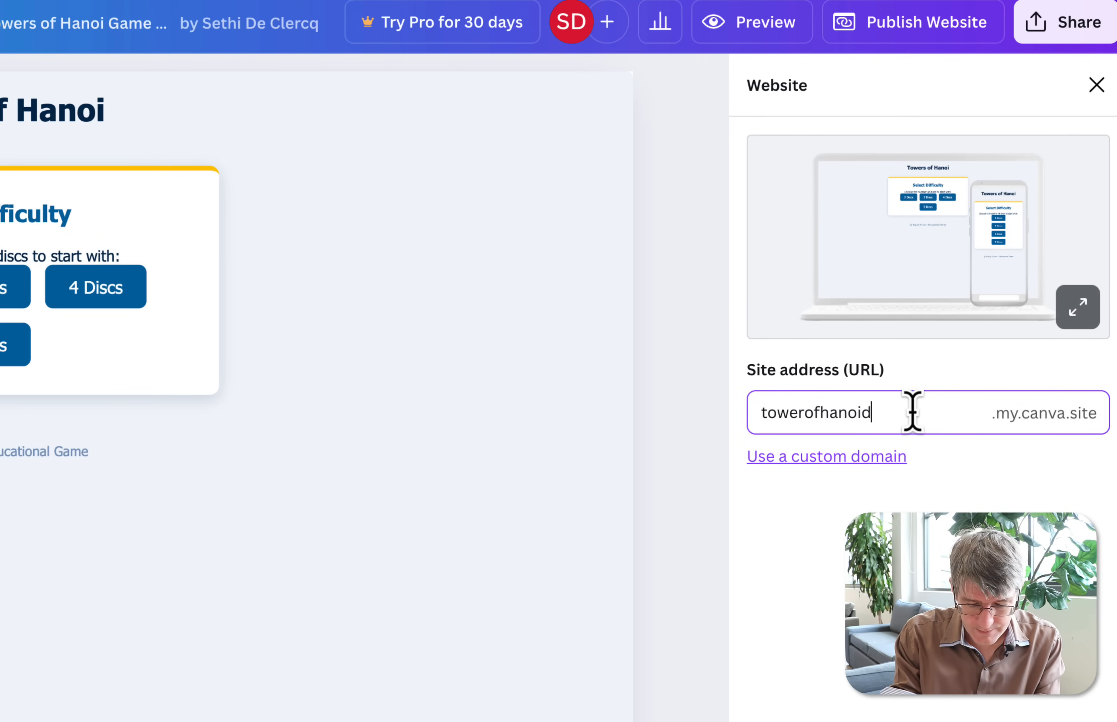
type("demo")
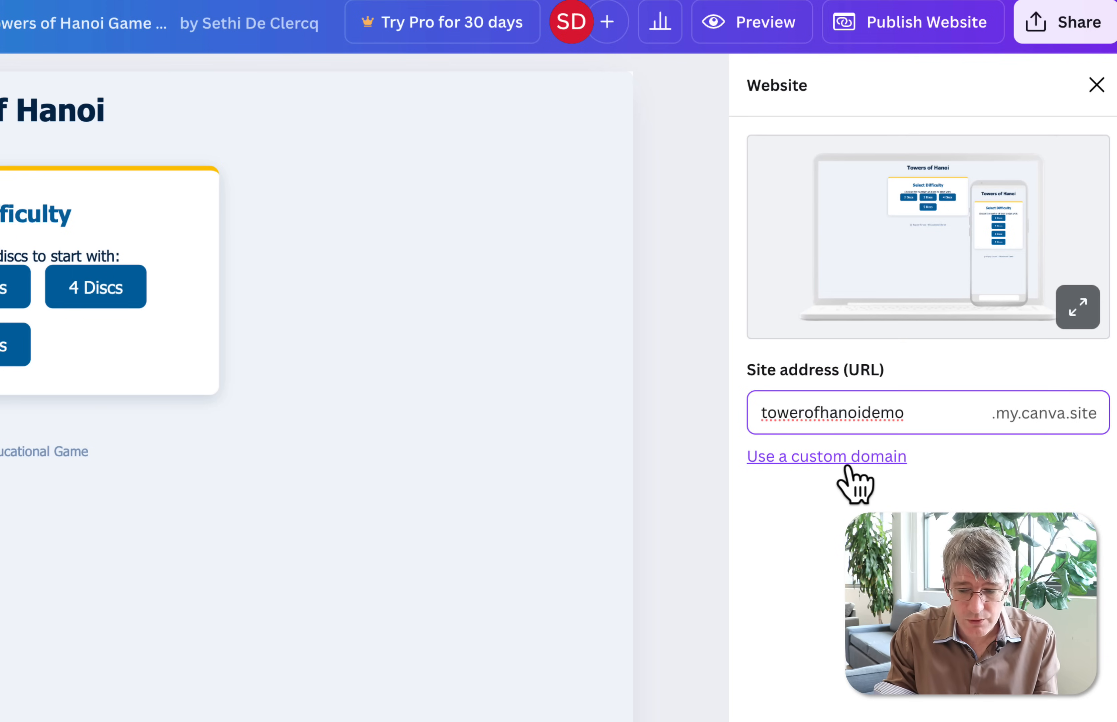
left_click(826, 456)
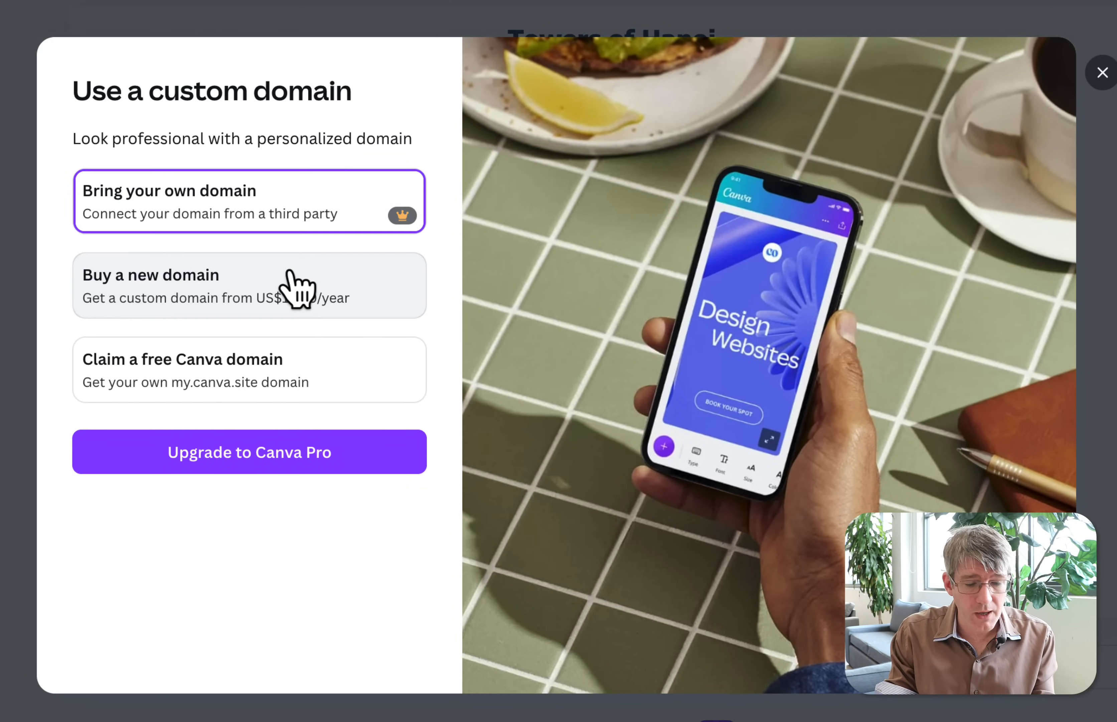
mouse_move(286, 452)
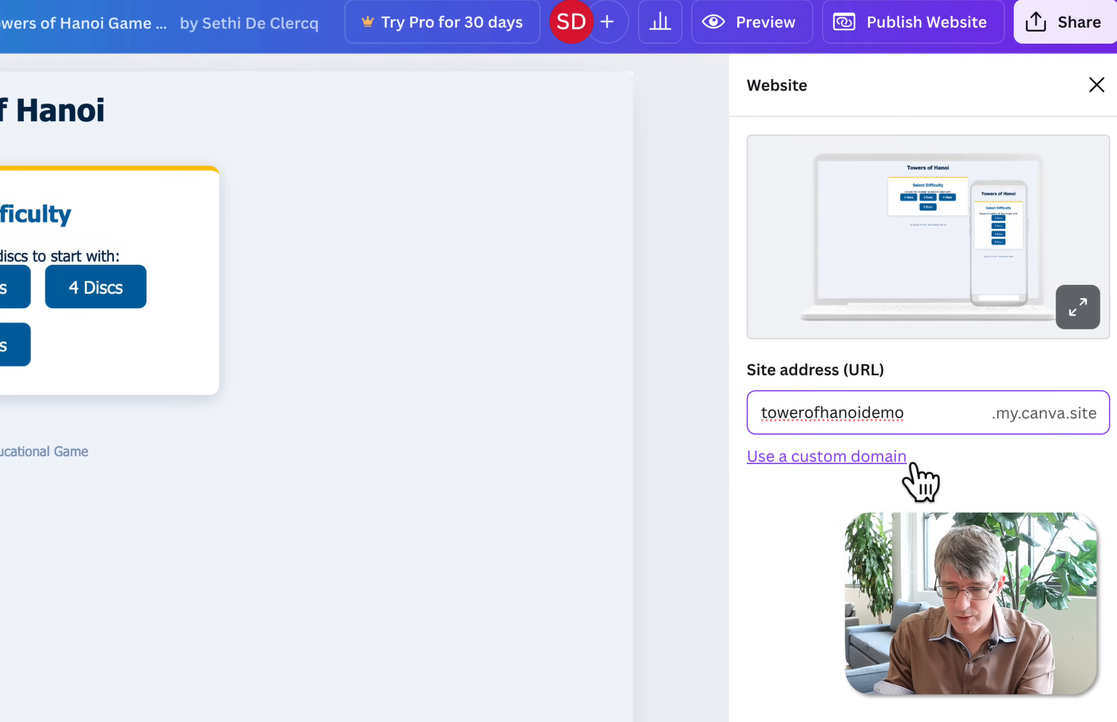
Set the subdomain to tower-of-hanoi-demo and publish the site on my.canva.site
type("tower-of-hanoidemo")
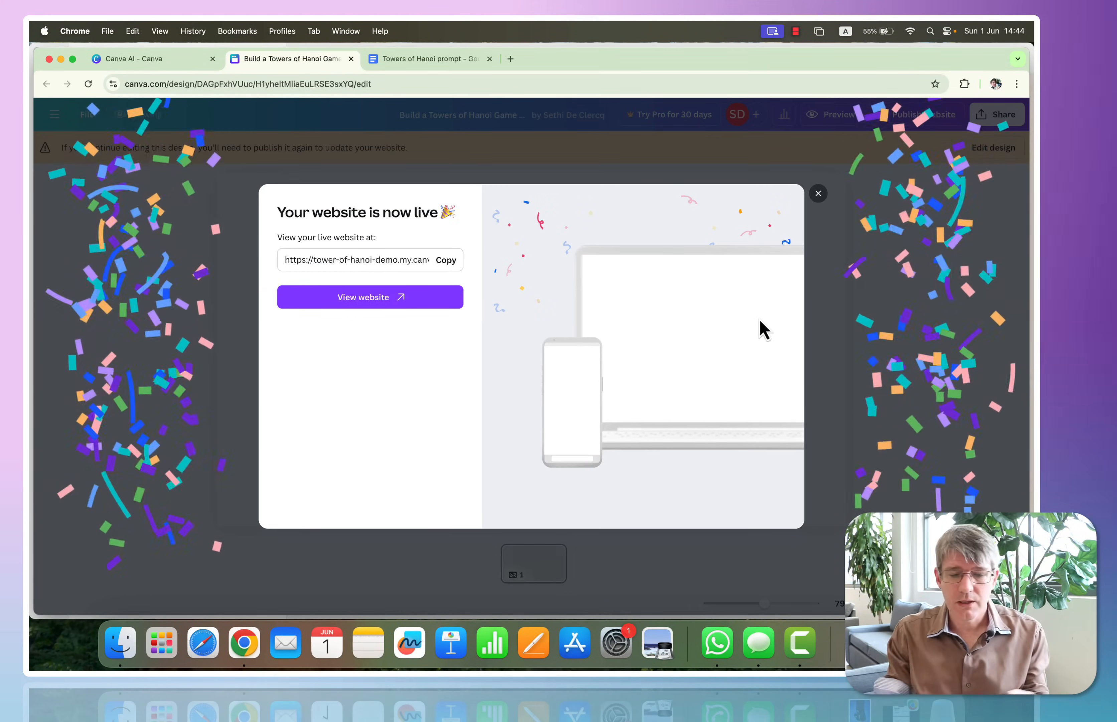
Copy the live tower-of-hanoi-demo URL and start a new incognito window for testing
left_click(445, 259)
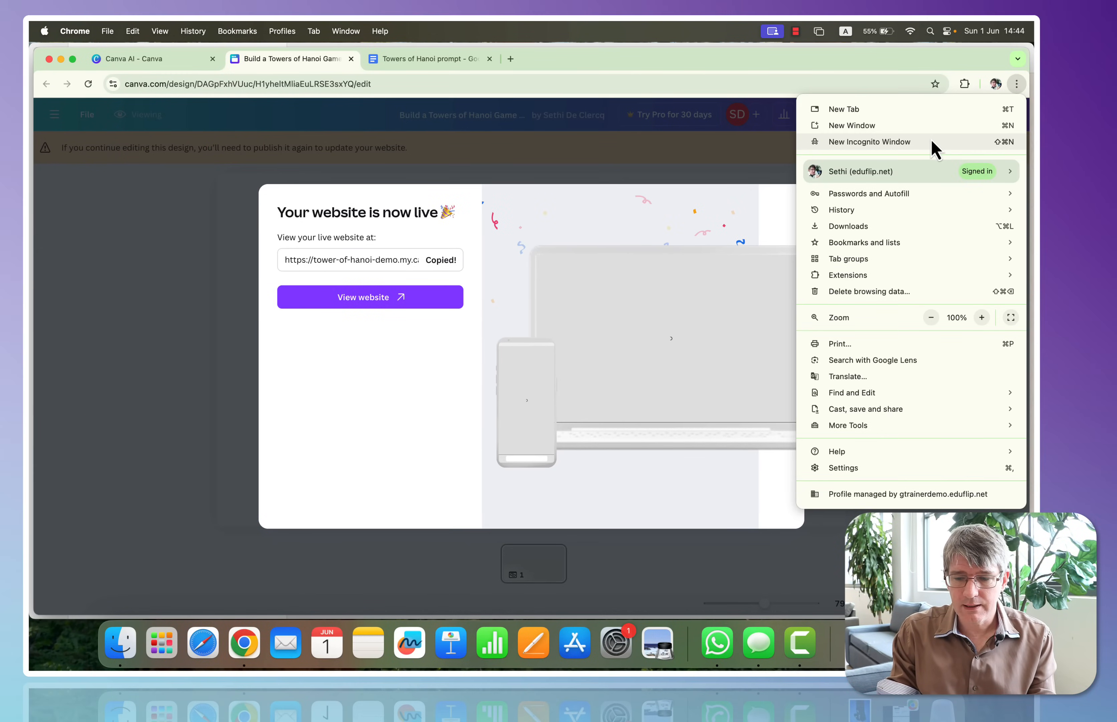
left_click(869, 141)
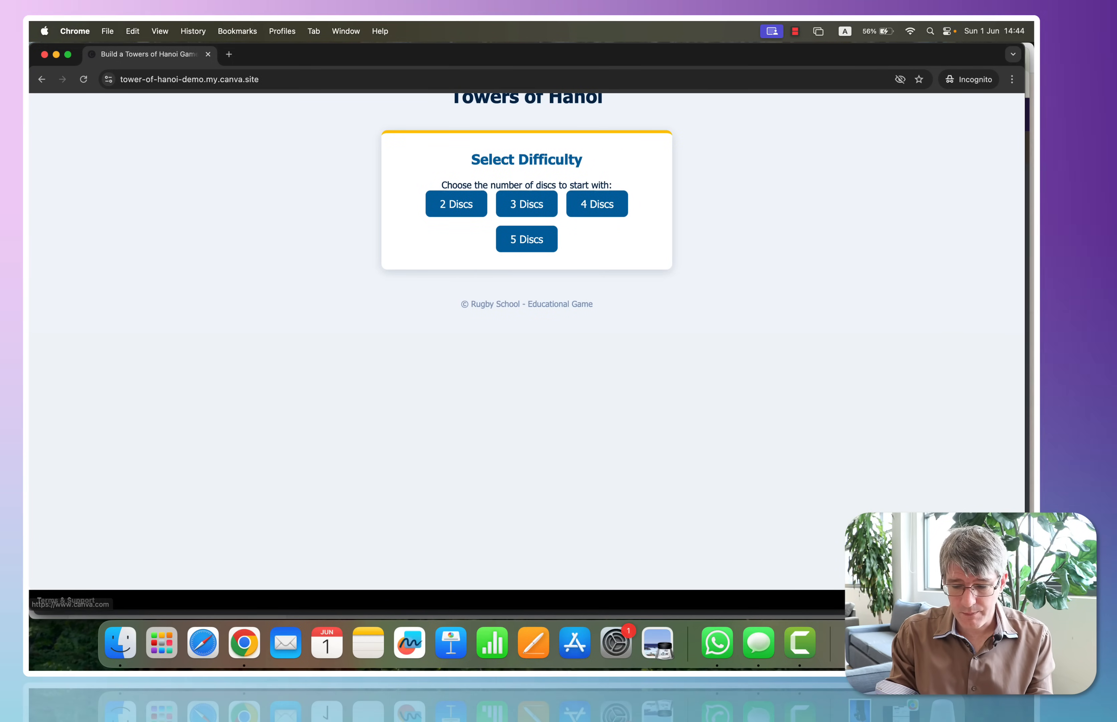
mouse_move(643, 330)
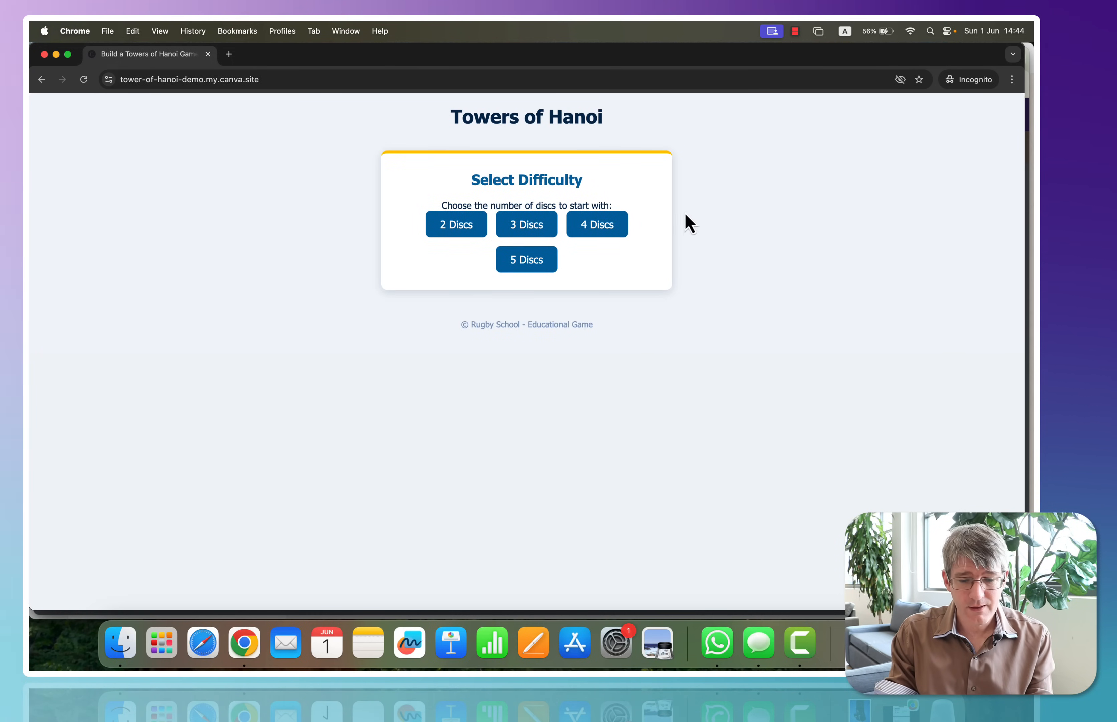
Load the live site and start a 3 Discs game (0 moves, 7-move minimum)
left_click(526, 223)
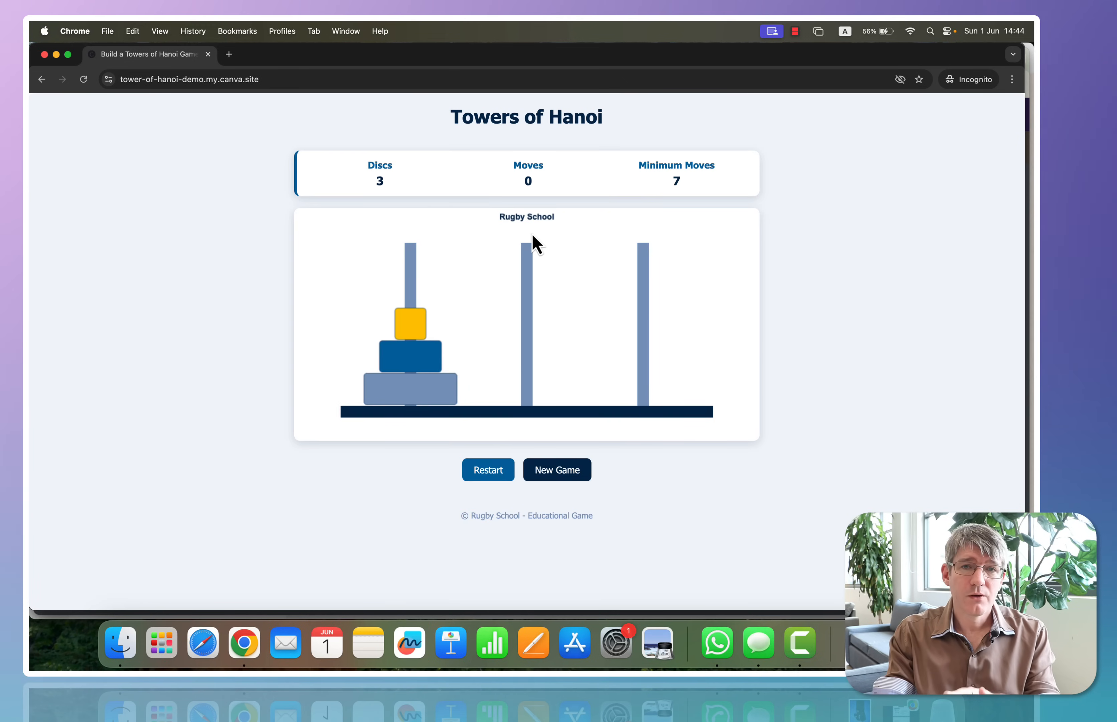